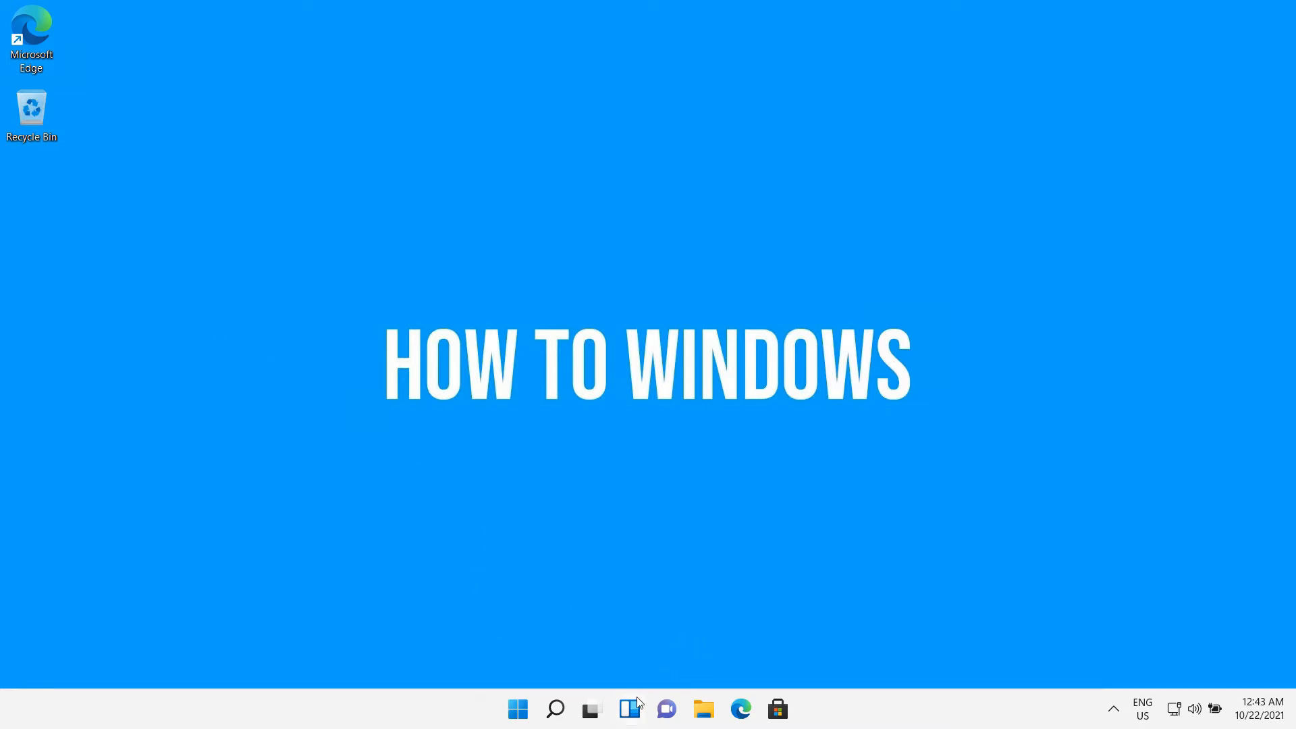
Open the widgets board from the taskbar and scroll down through the news stories.
click(629, 708)
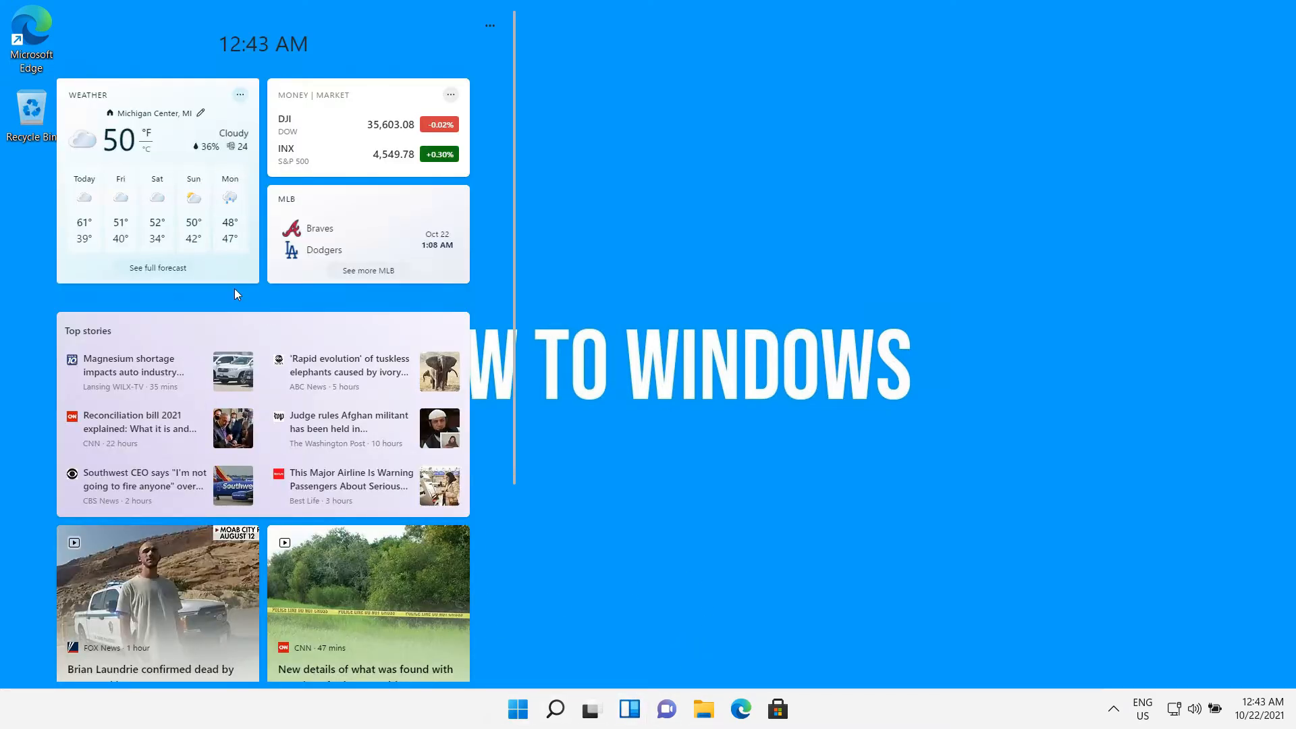
scroll(down, 3)
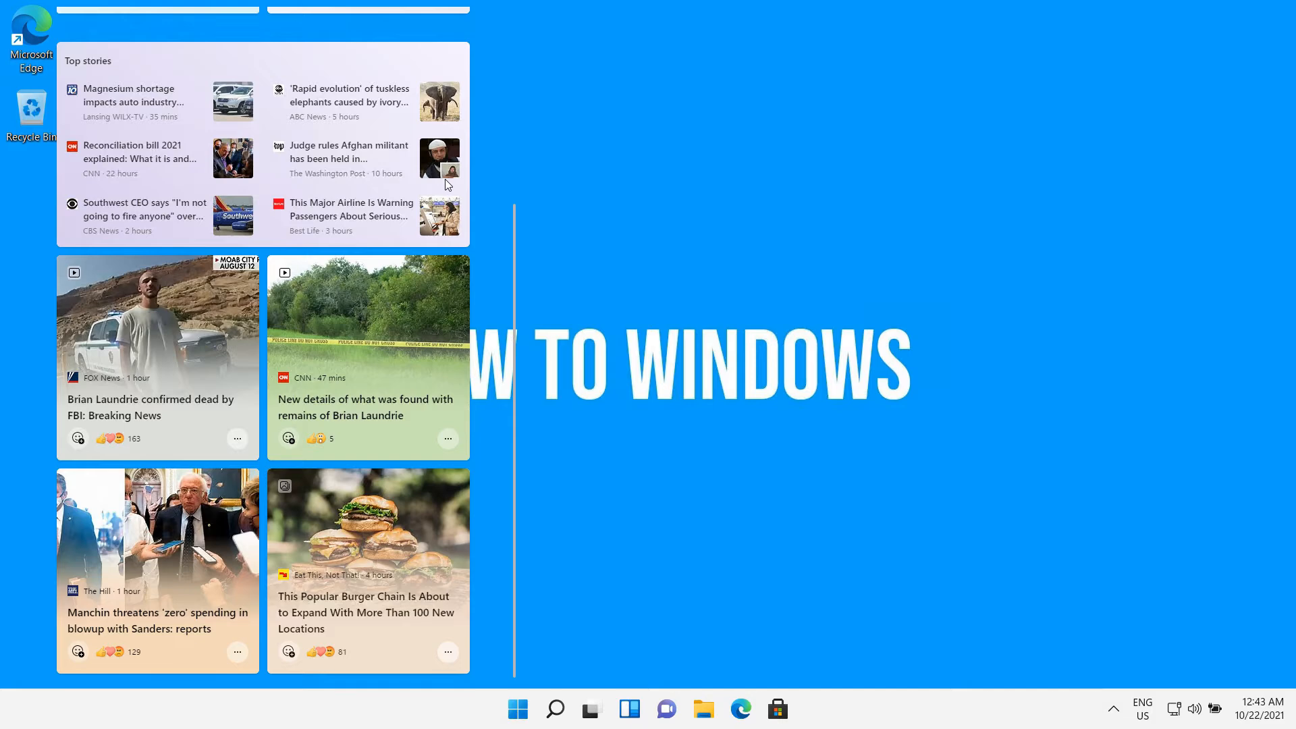
scroll(down, 3)
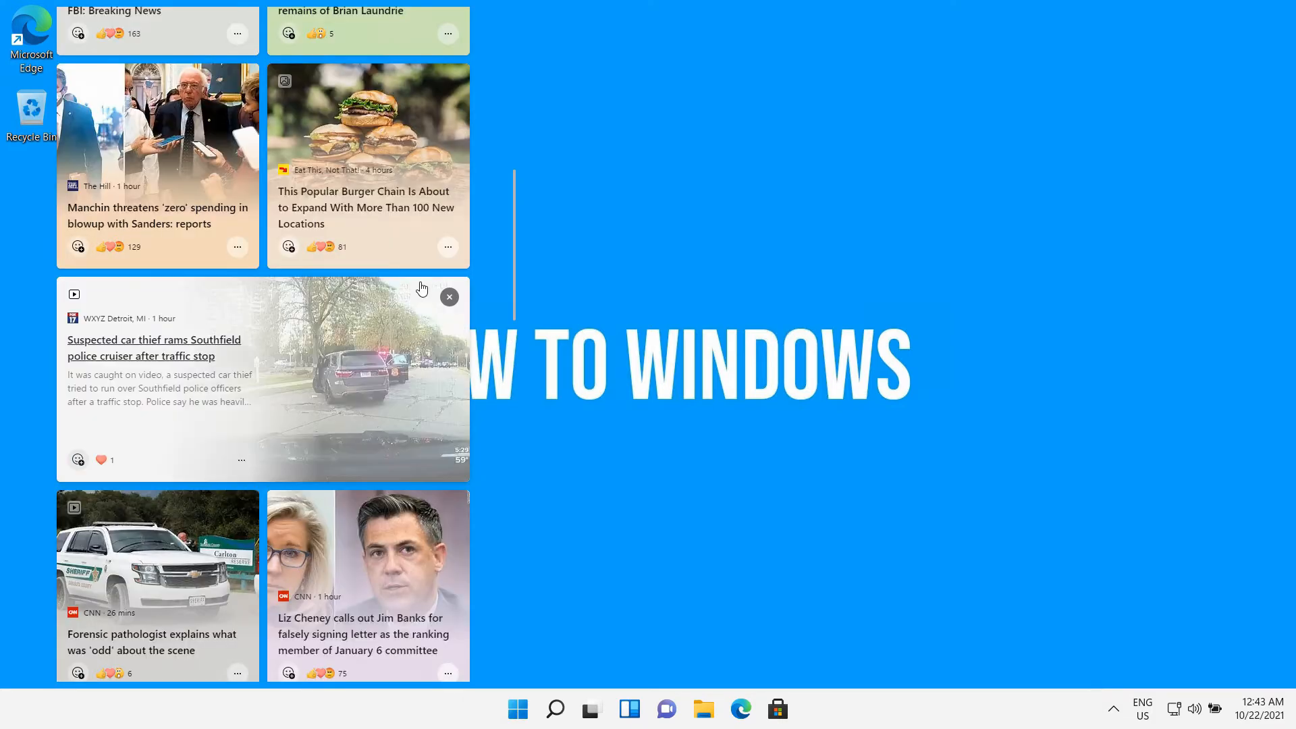
scroll(down, 3)
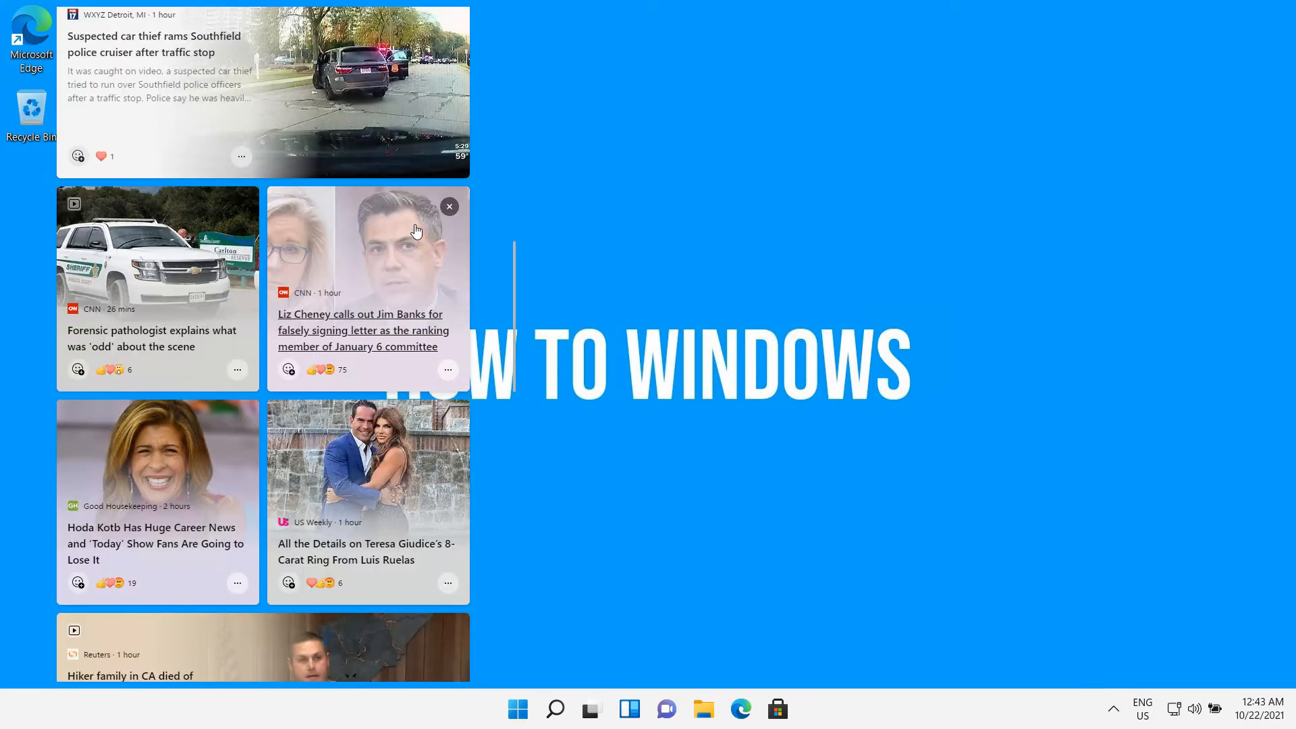
scroll(down, 3)
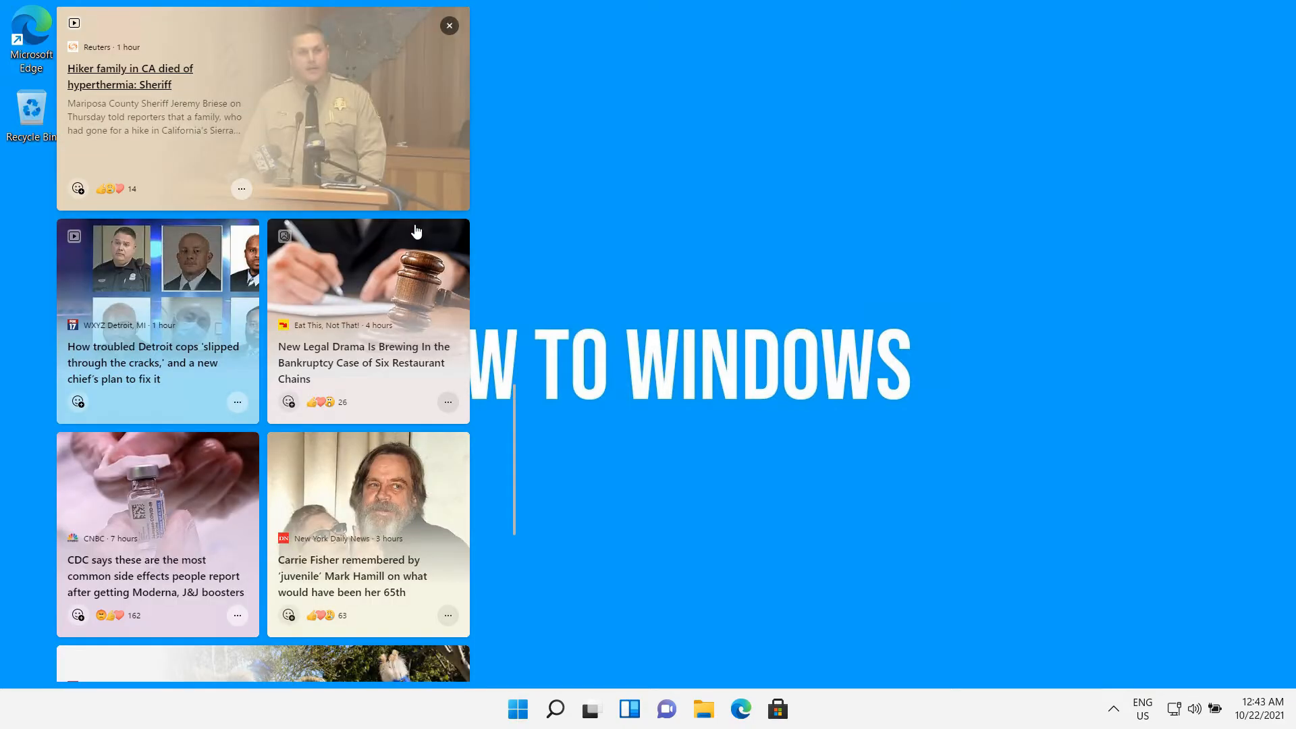
scroll(down, 3)
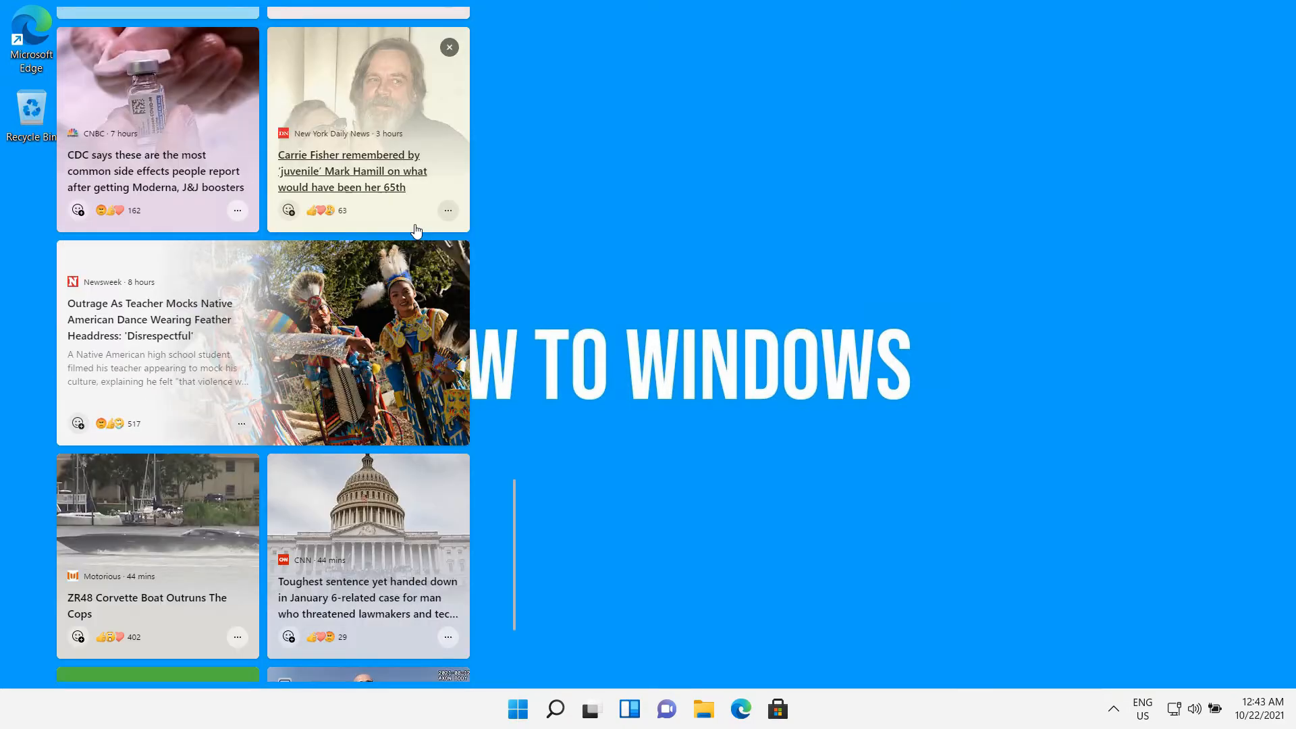
scroll(down, 3)
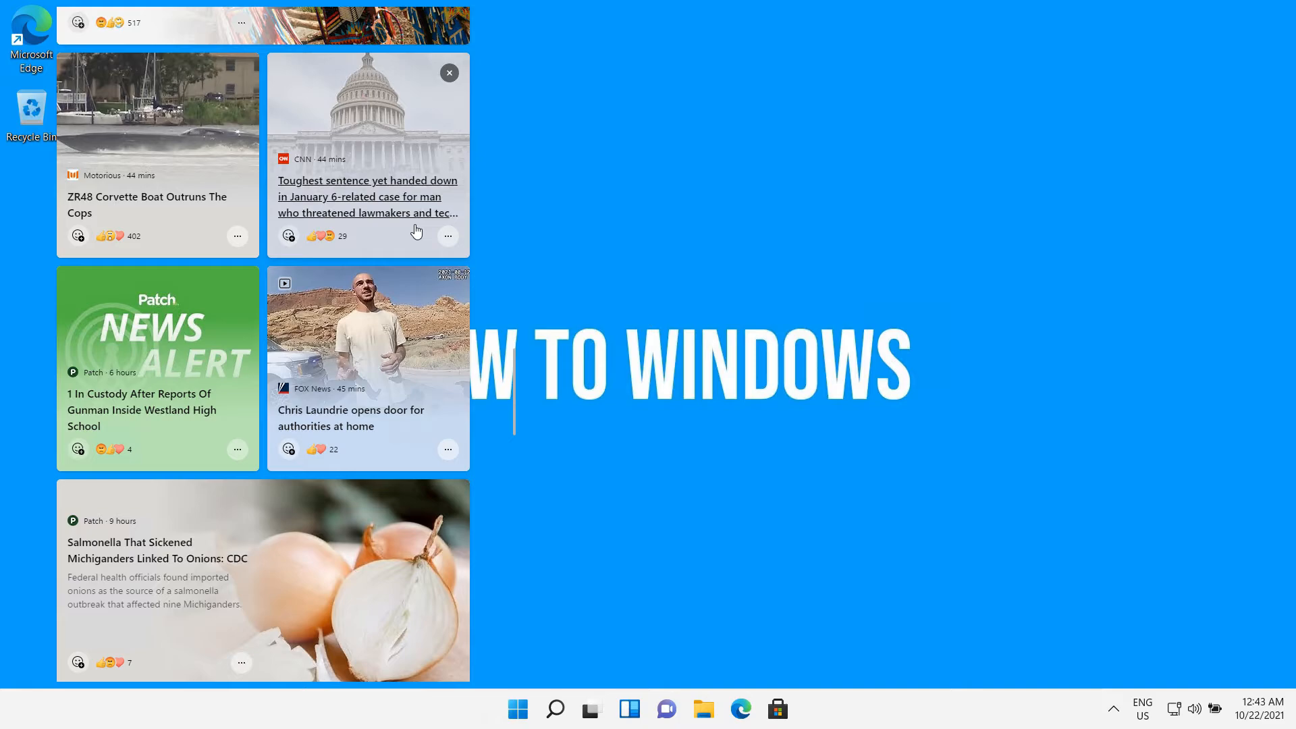
scroll(up, 3)
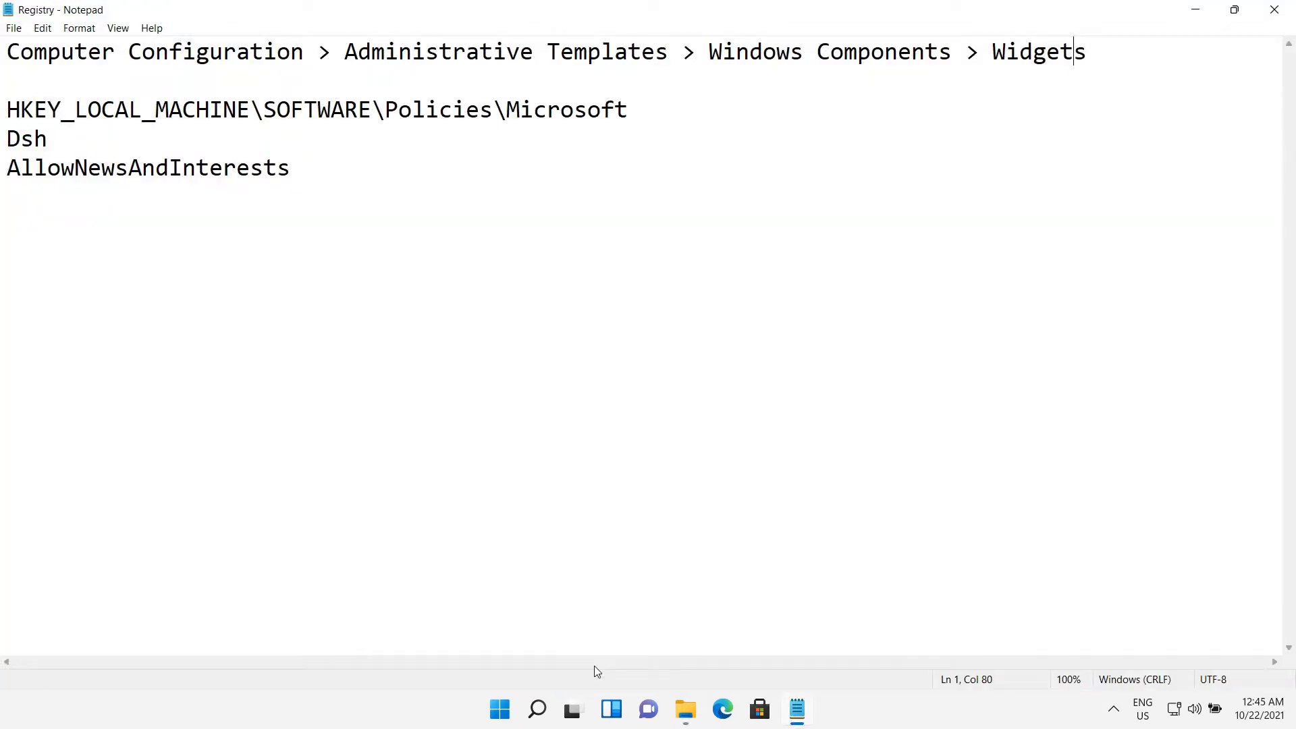
Search for 'regedit' to launch Registry Editor.
click(536, 708)
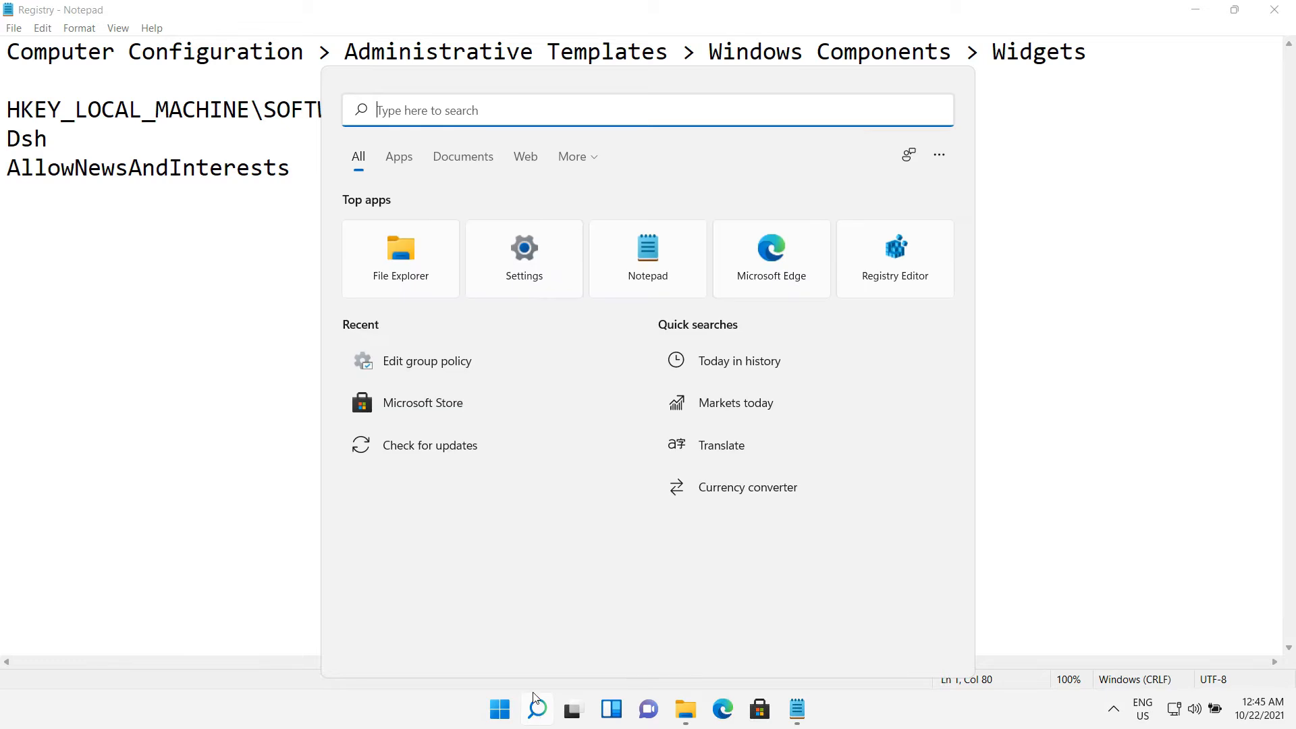
text(r)
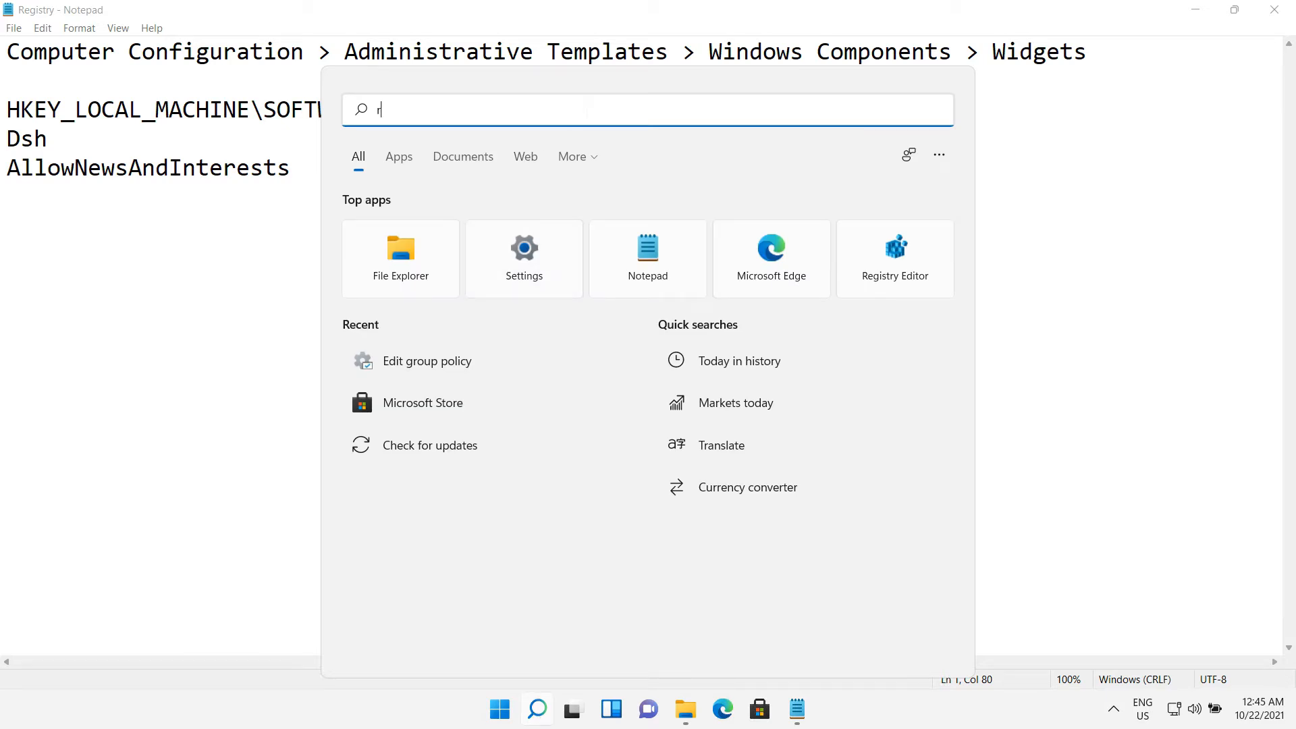
text(egedit)
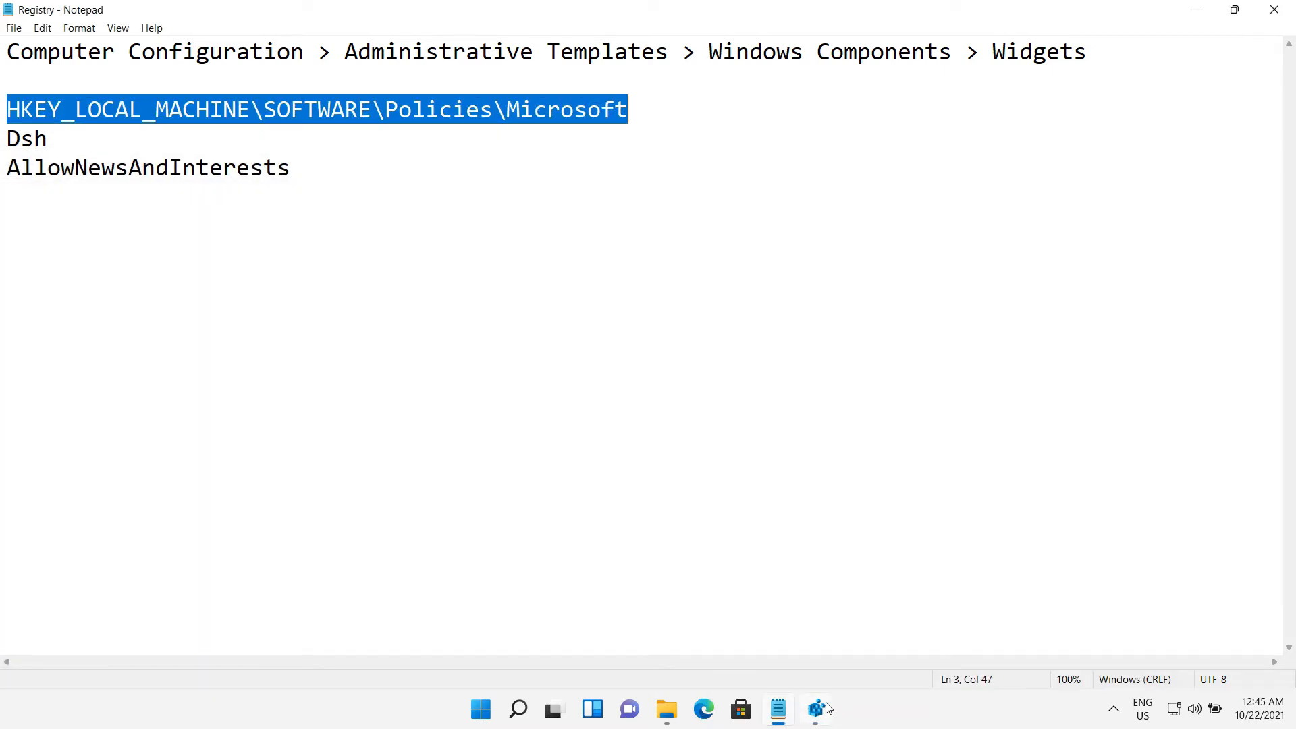
Expand the registry tree down to HKEY_LOCAL_MACHINE\SOFTWARE\Policies\Microsoft.
click(816, 708)
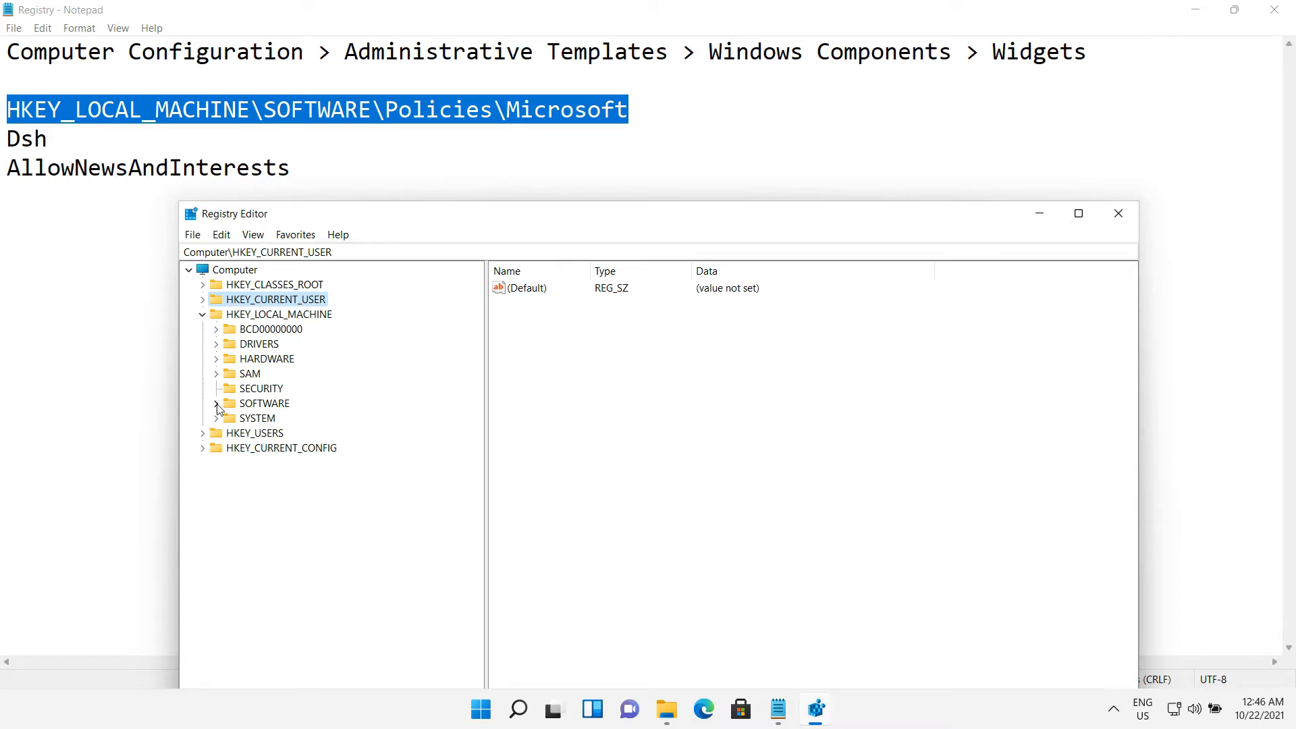
click(215, 404)
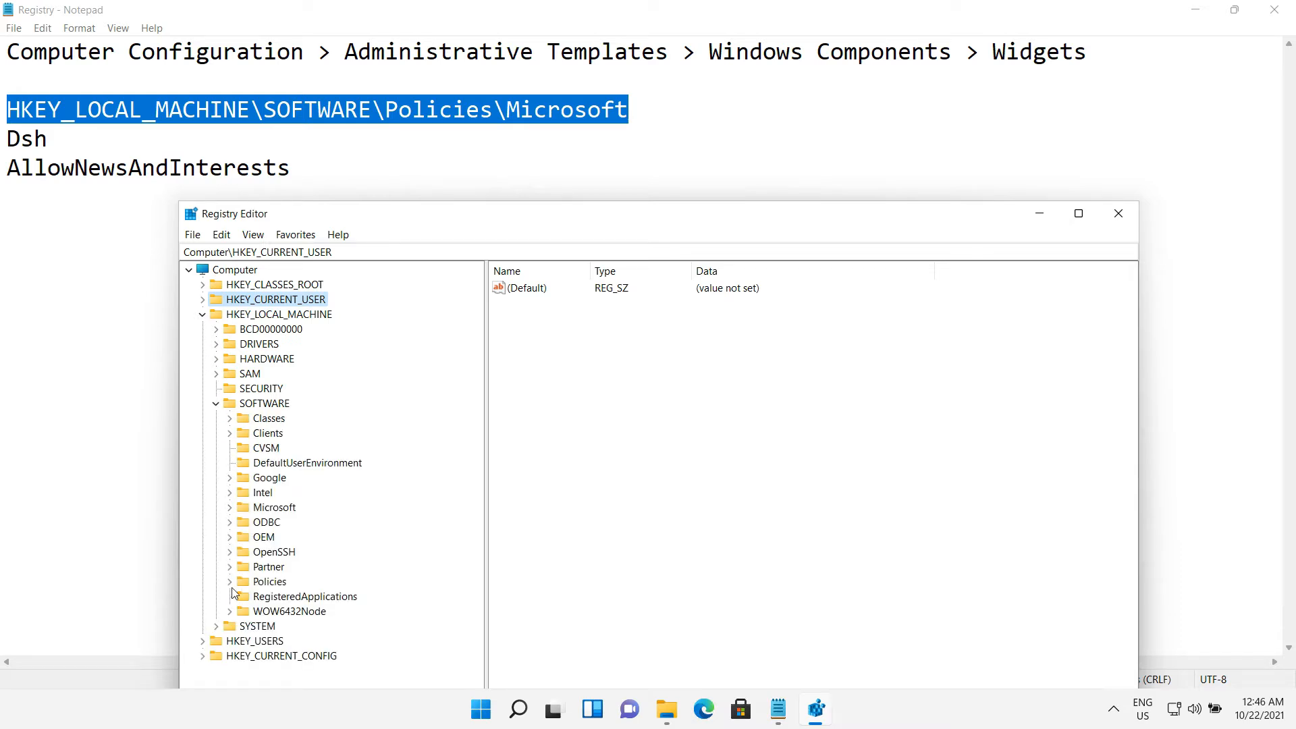
click(229, 581)
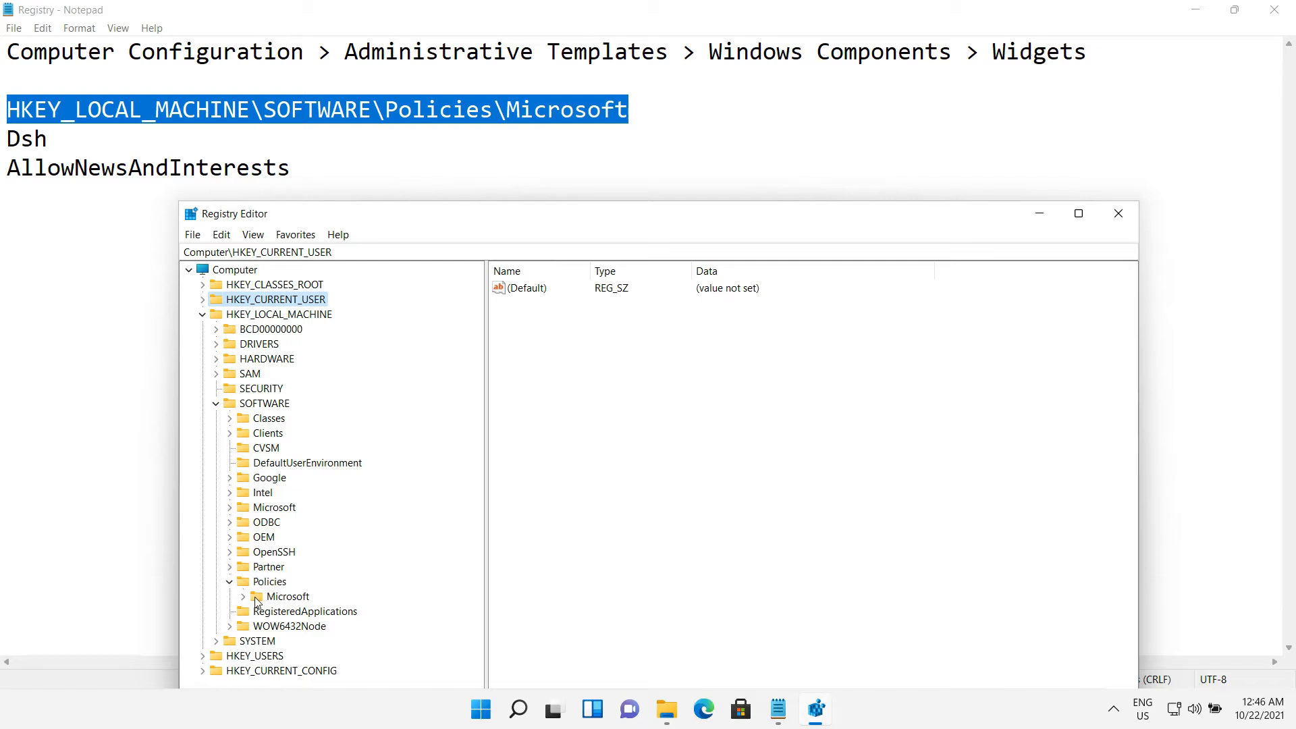
click(243, 596)
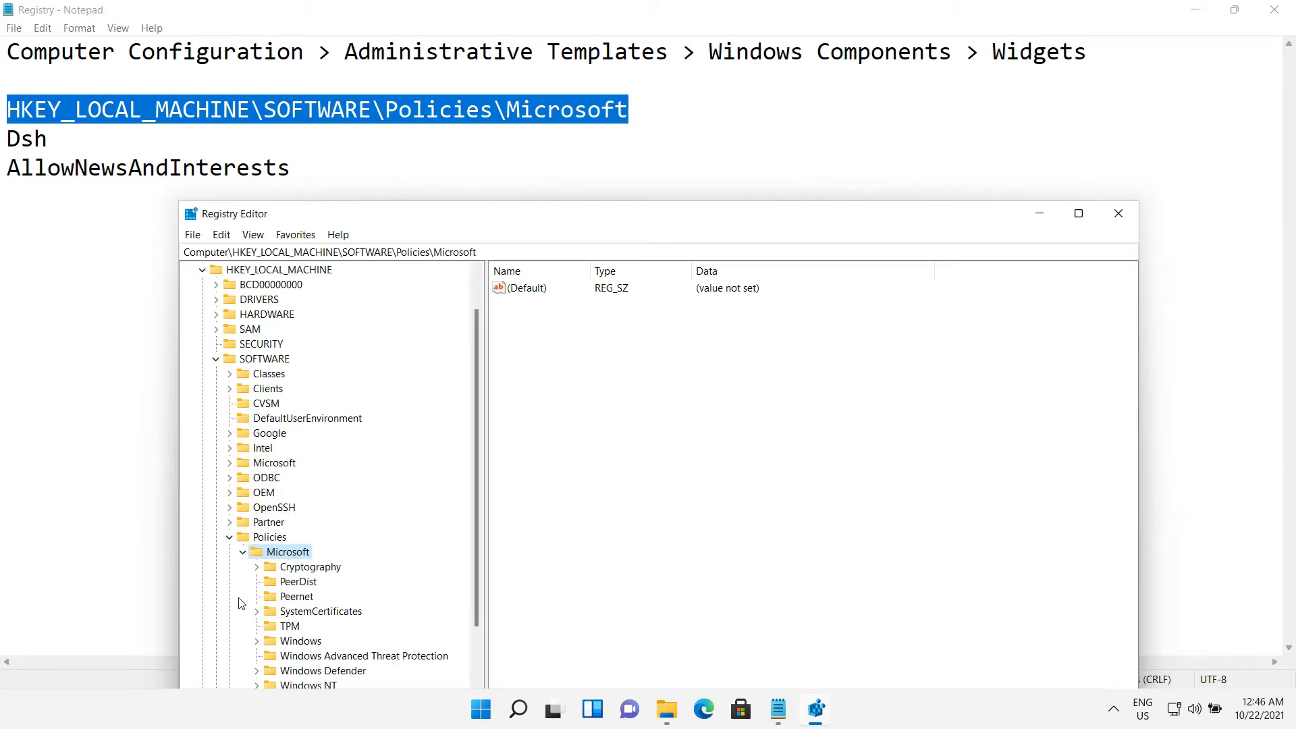
scroll(down, 3)
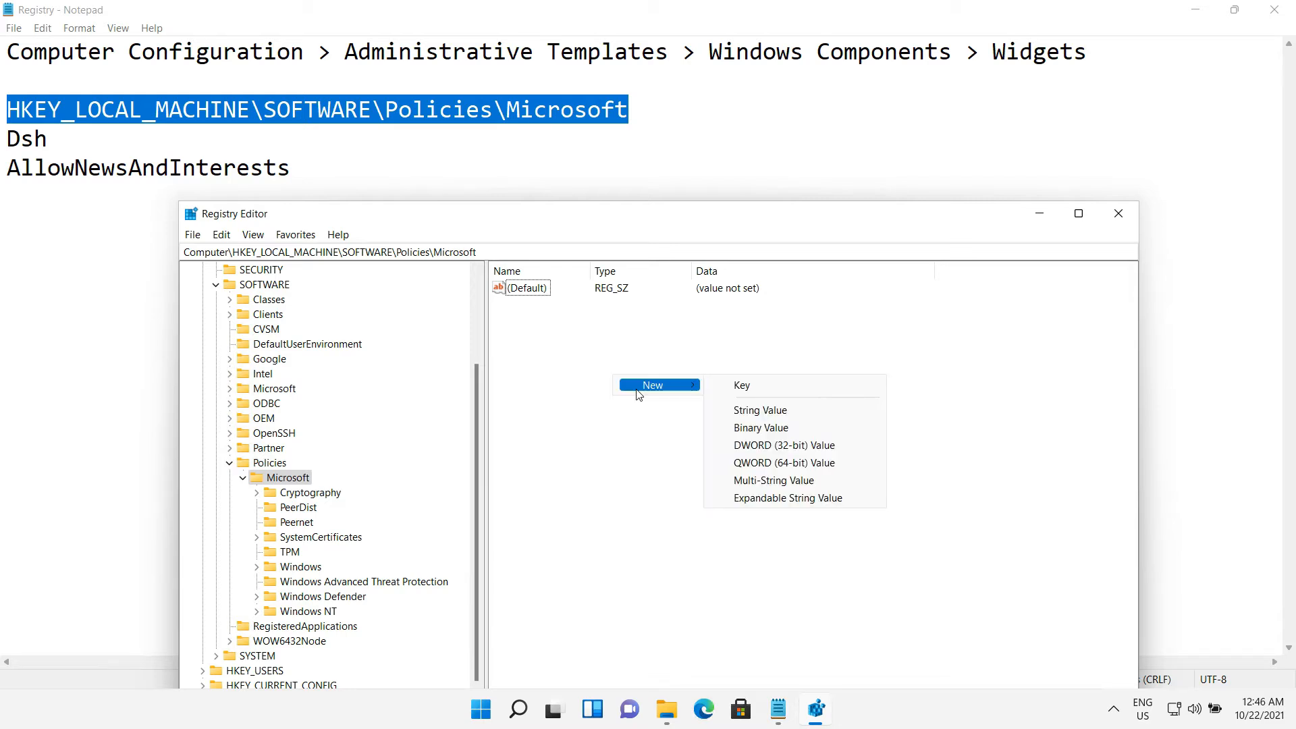
Add a new key named 'Dsh' under Policies\Microsoft.
click(740, 386)
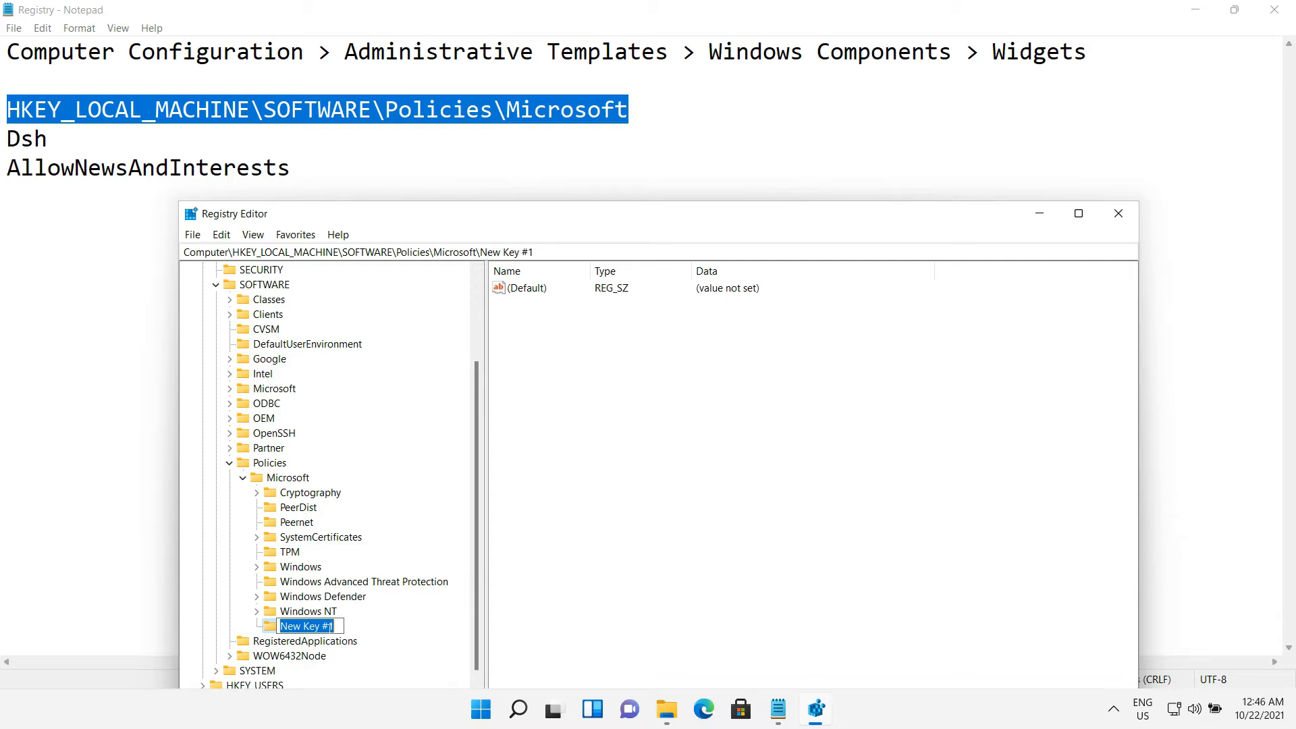
text(Ds)
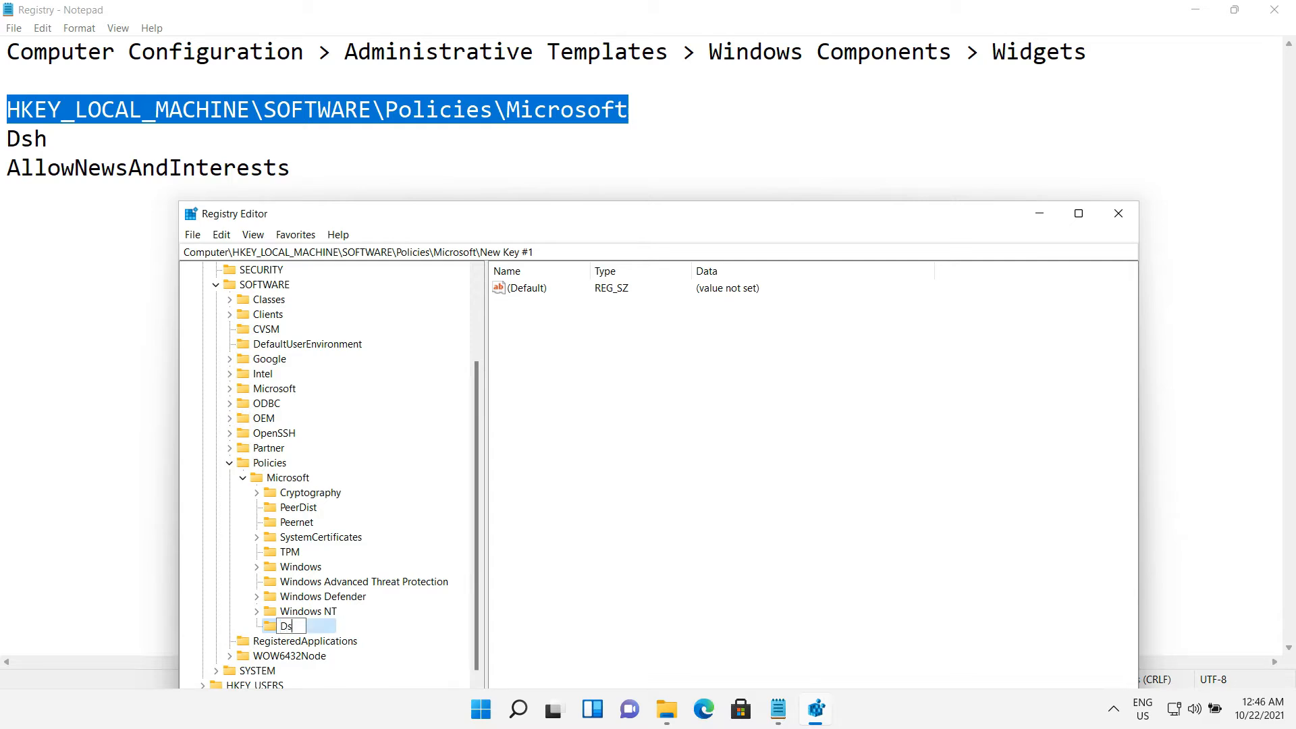
text(h)
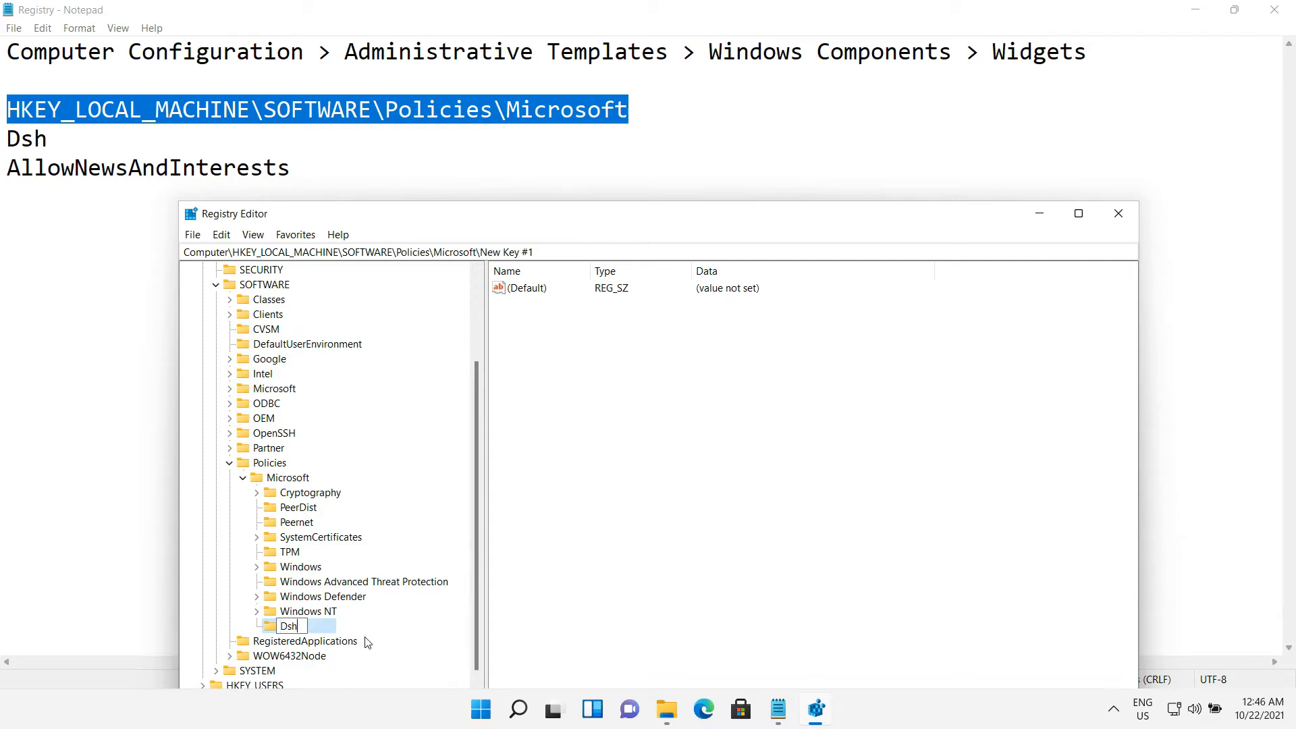
key(Return)
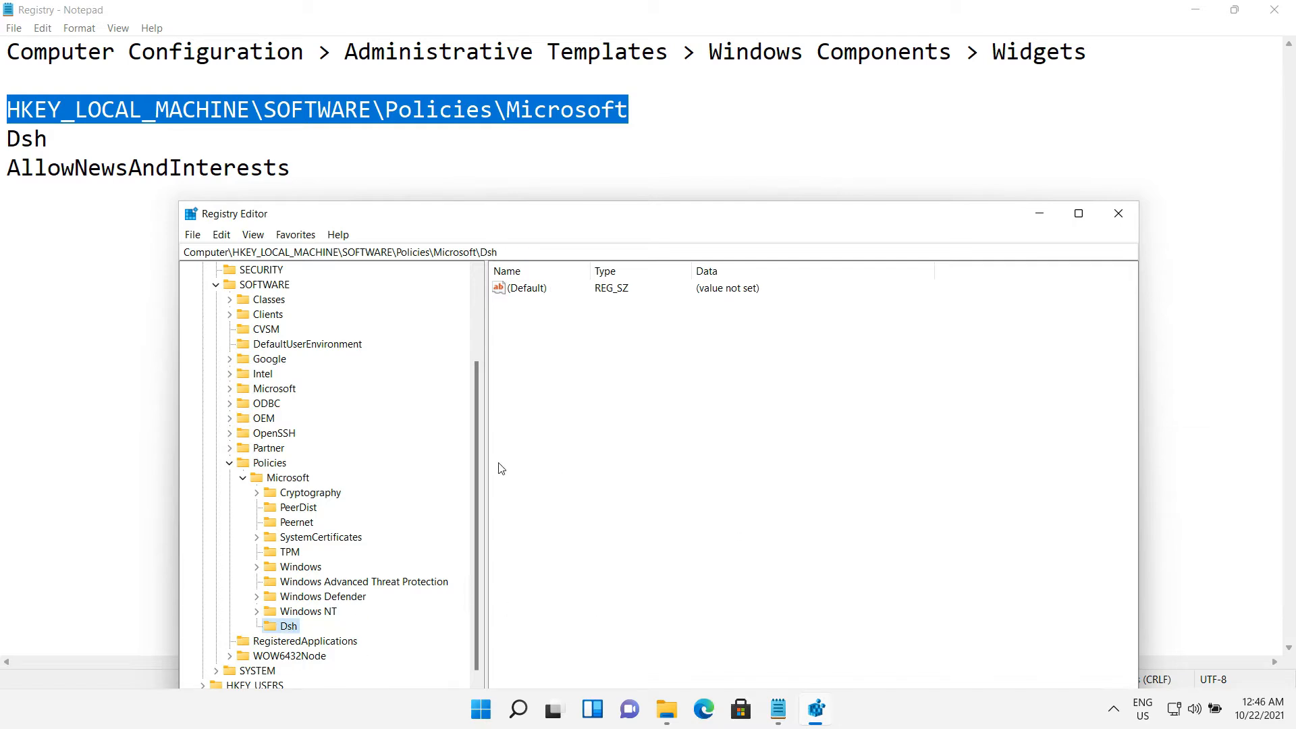
Add a DWORD value 'AllowNewsAndInterests' to Dsh with value data 0.
right_click(645, 409)
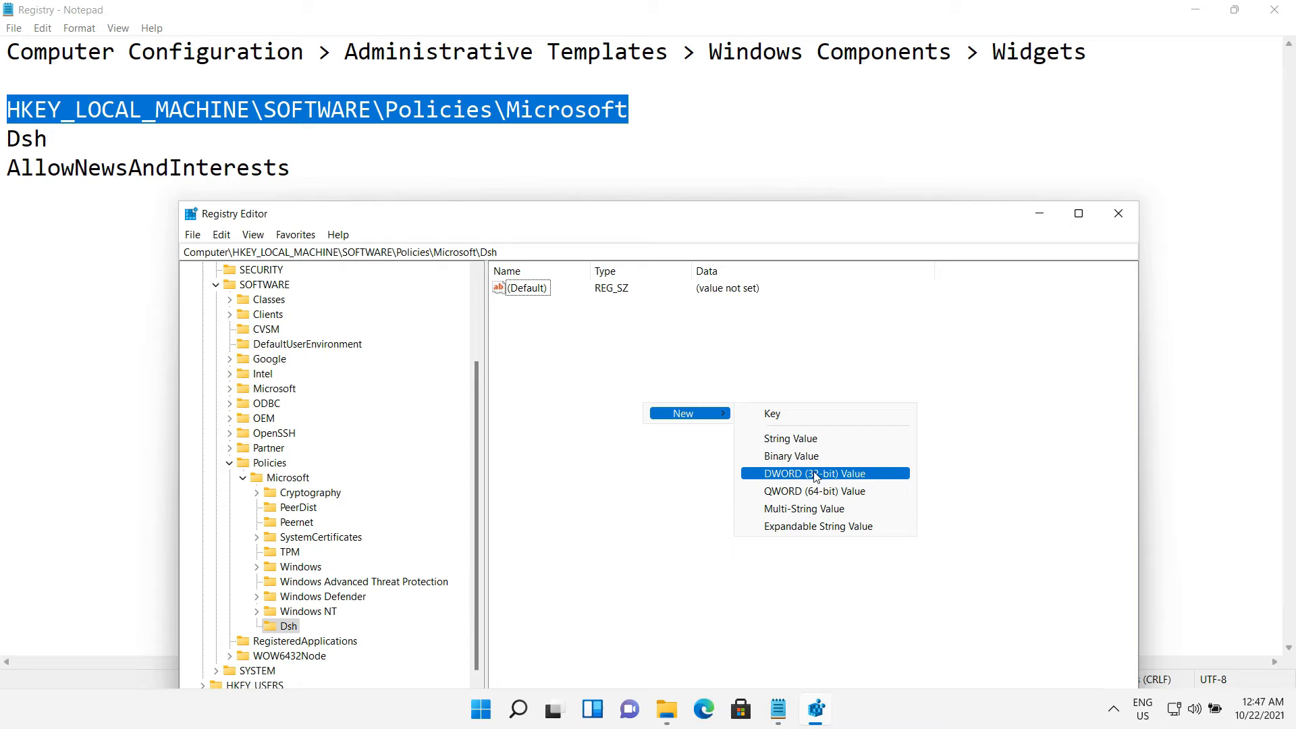
mouse_move(841, 481)
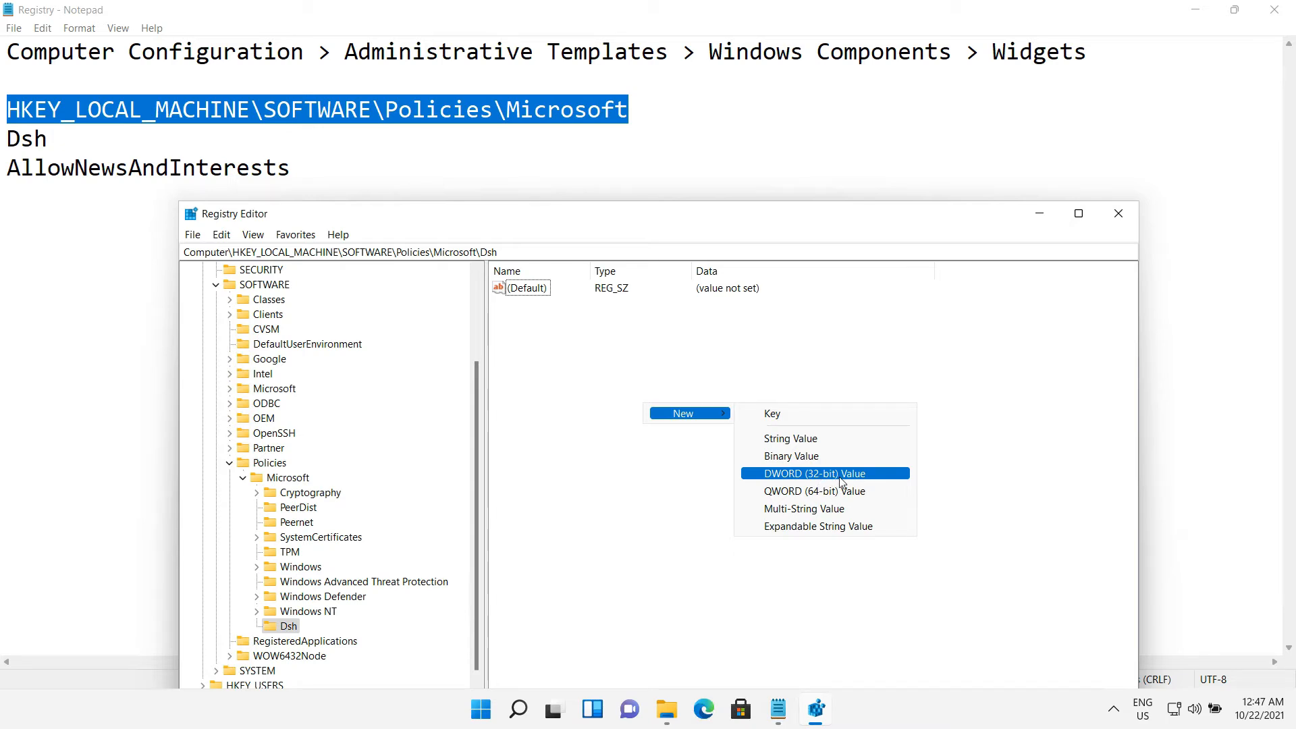
click(823, 473)
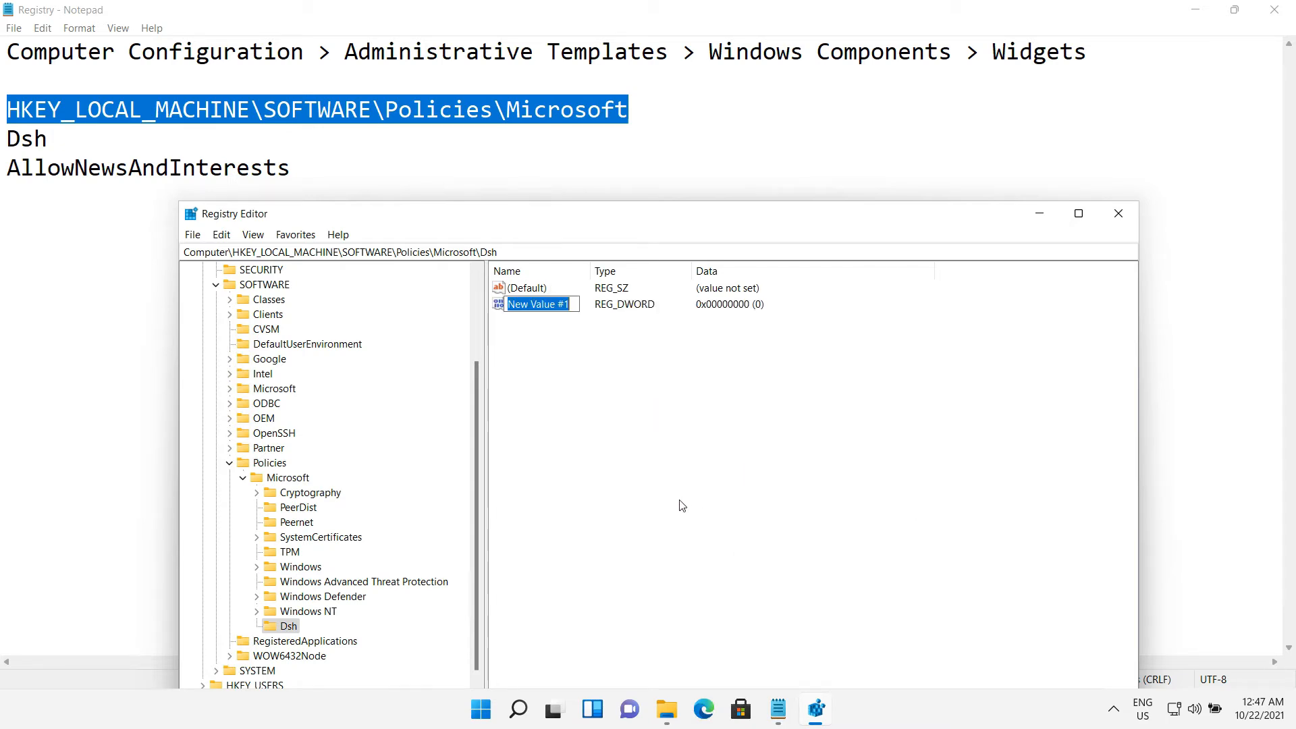
mouse_move(621, 461)
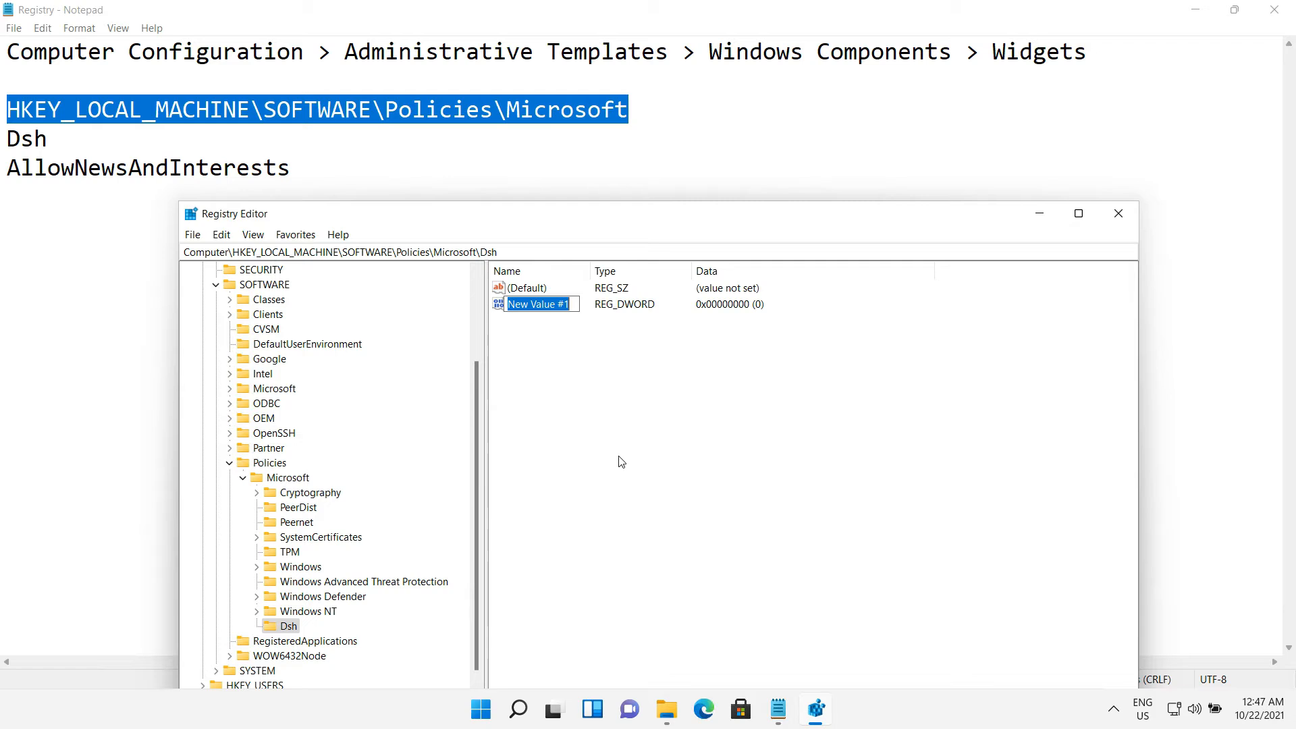
text(Allo)
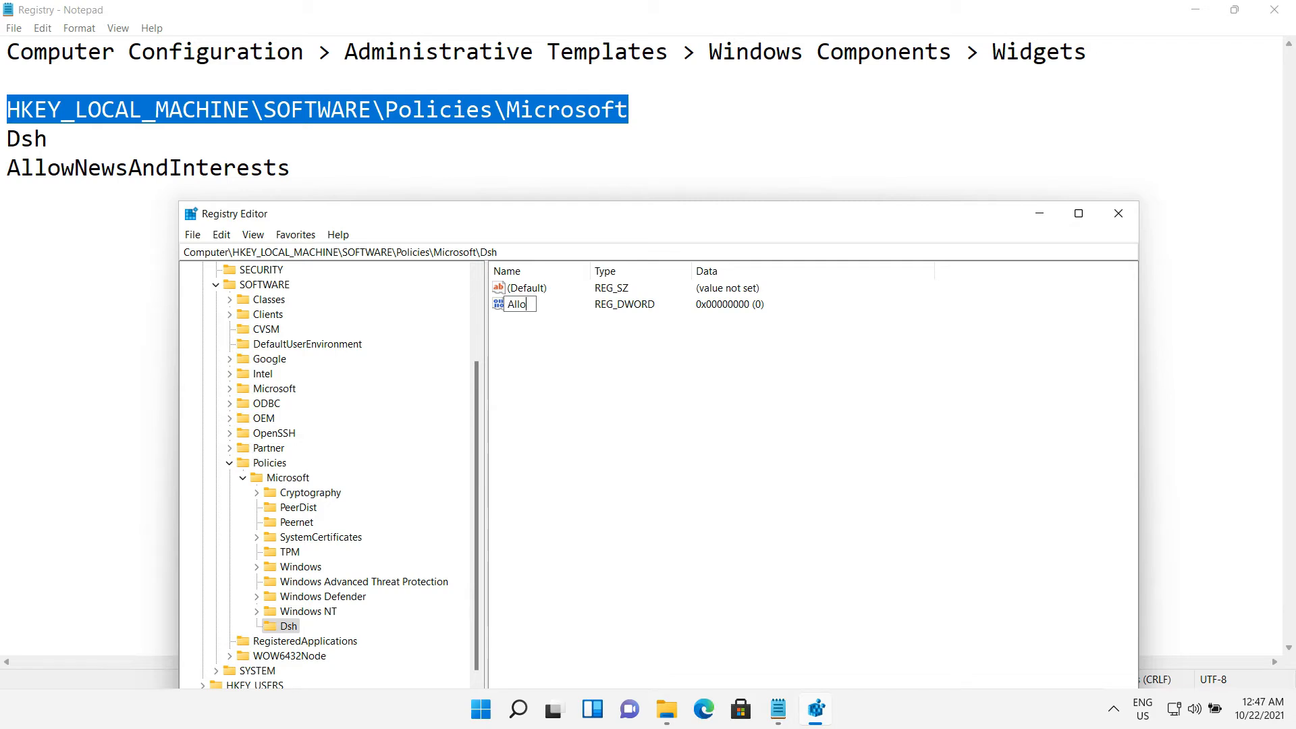
text(wNew)
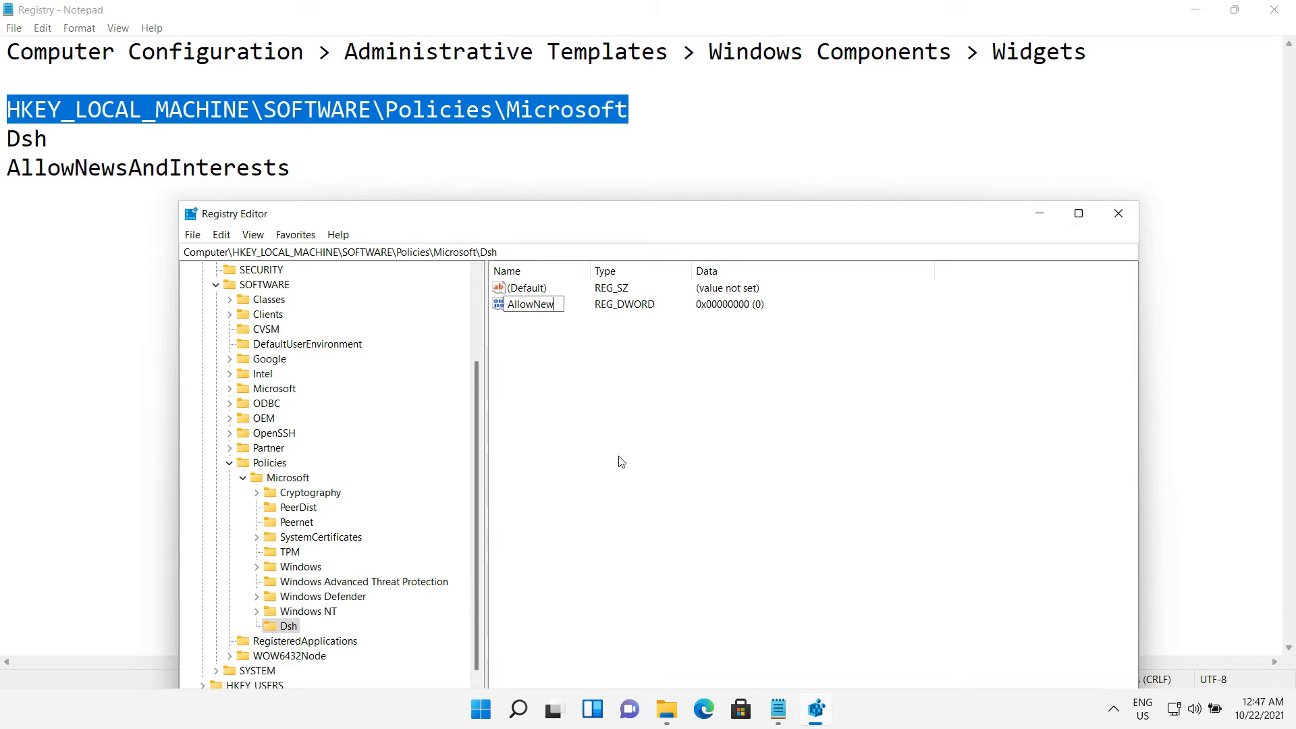
text(sAndIn...)
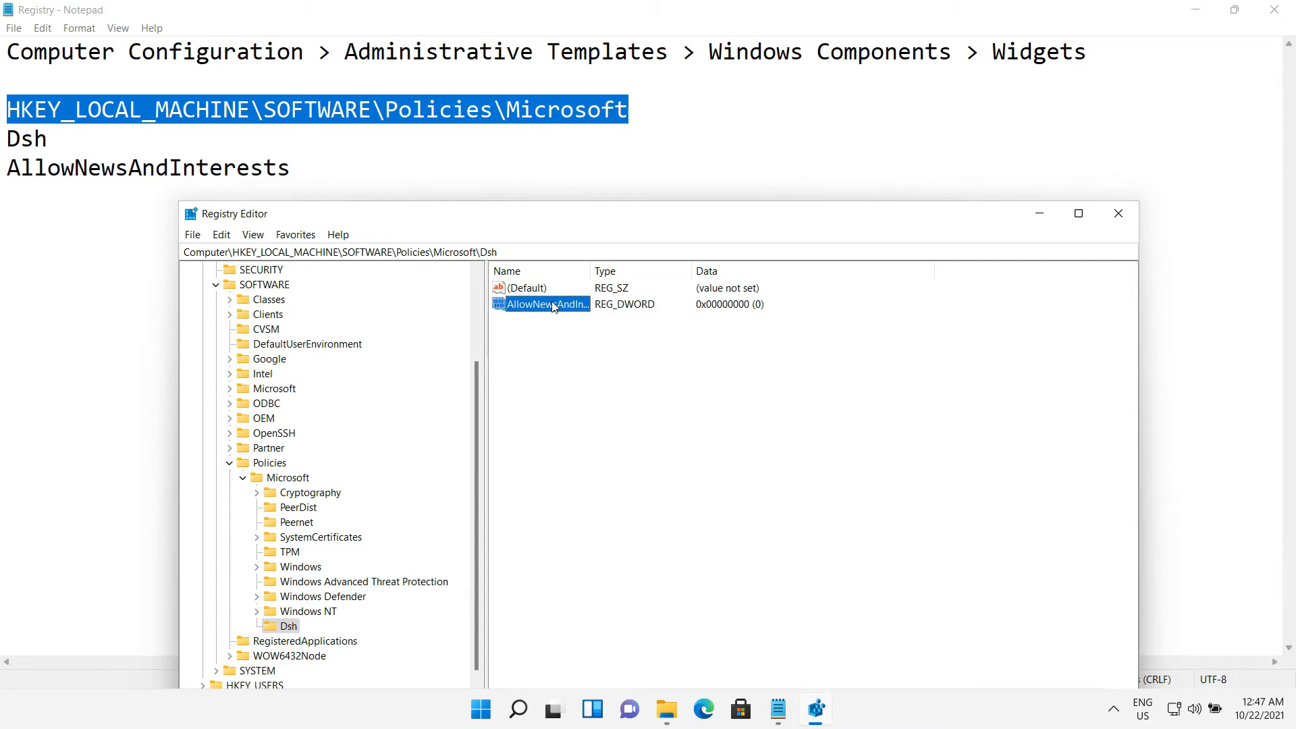
double_click(544, 304)
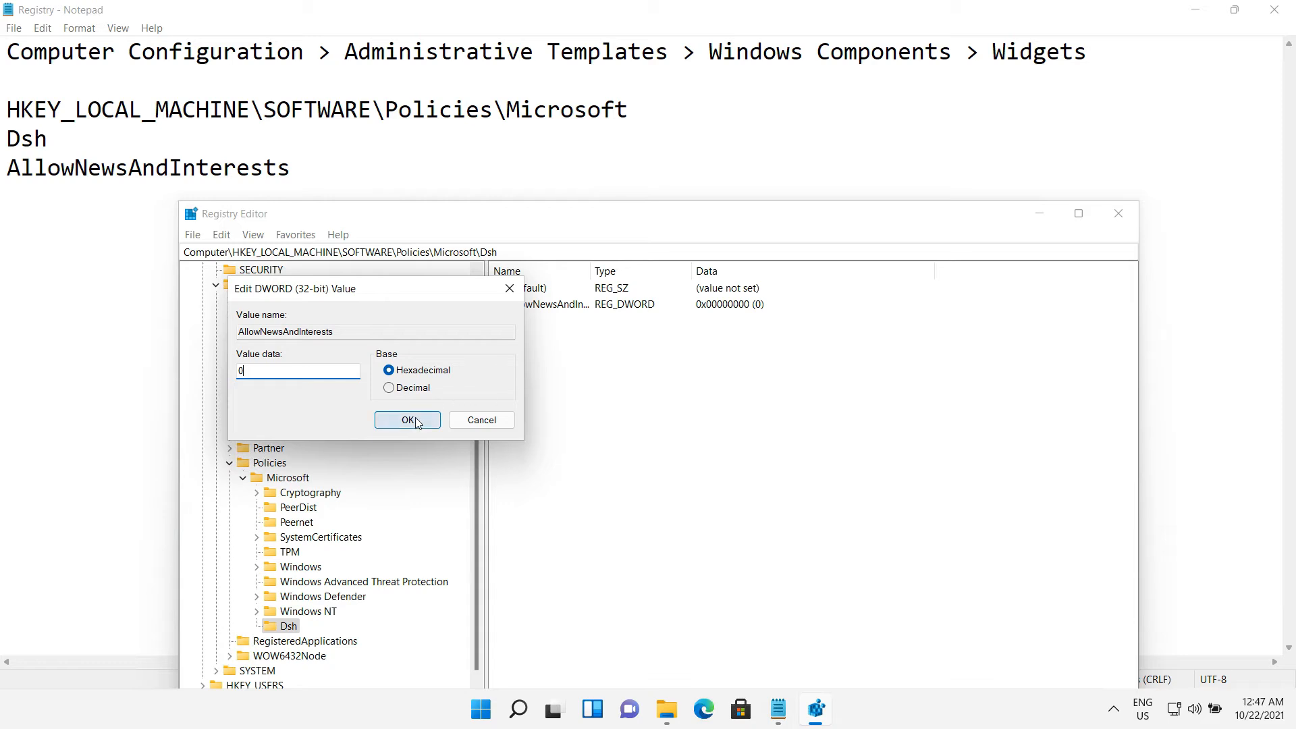
click(405, 419)
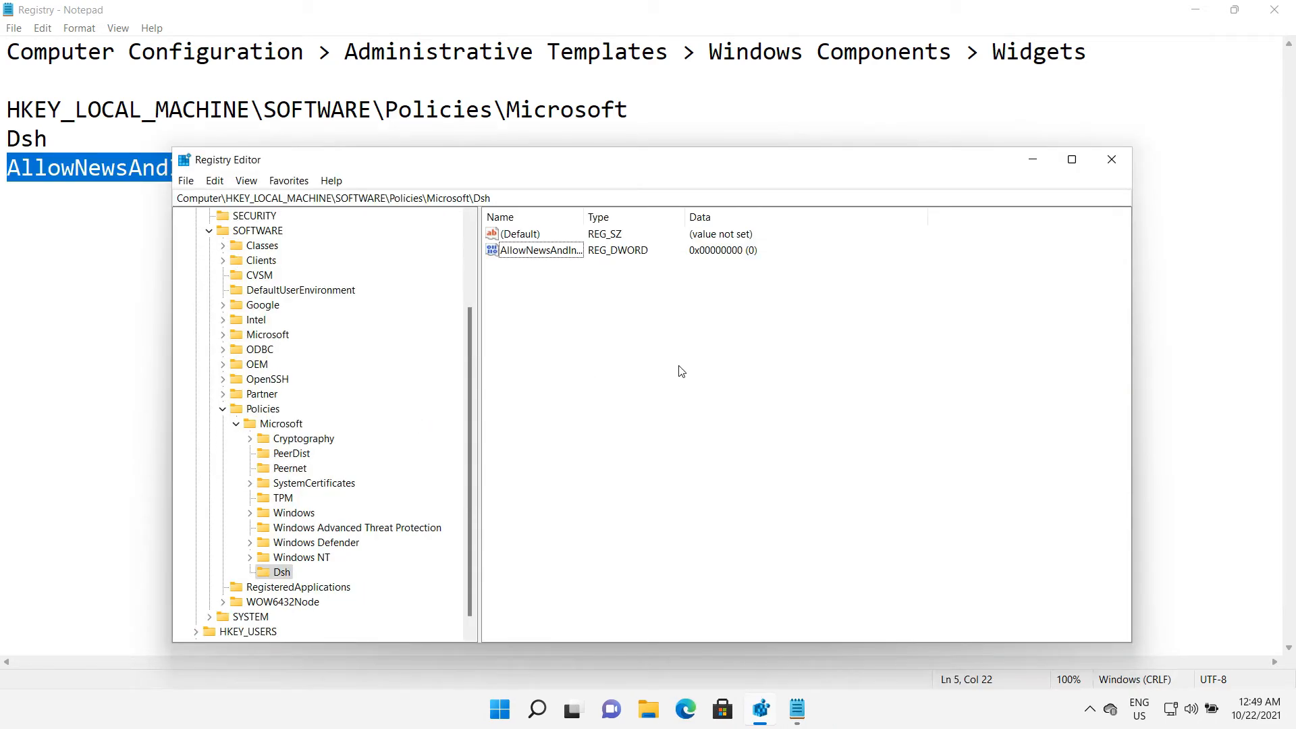
mouse_move(680, 410)
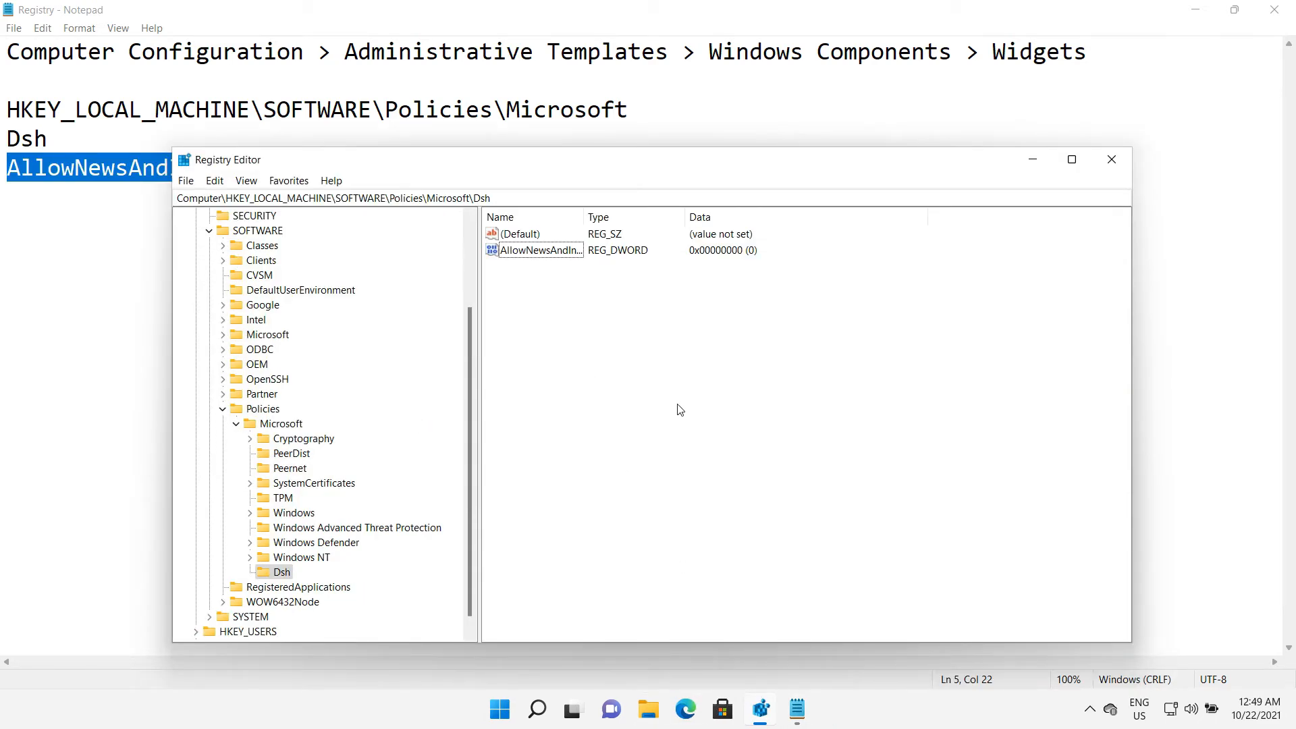
mouse_move(320, 563)
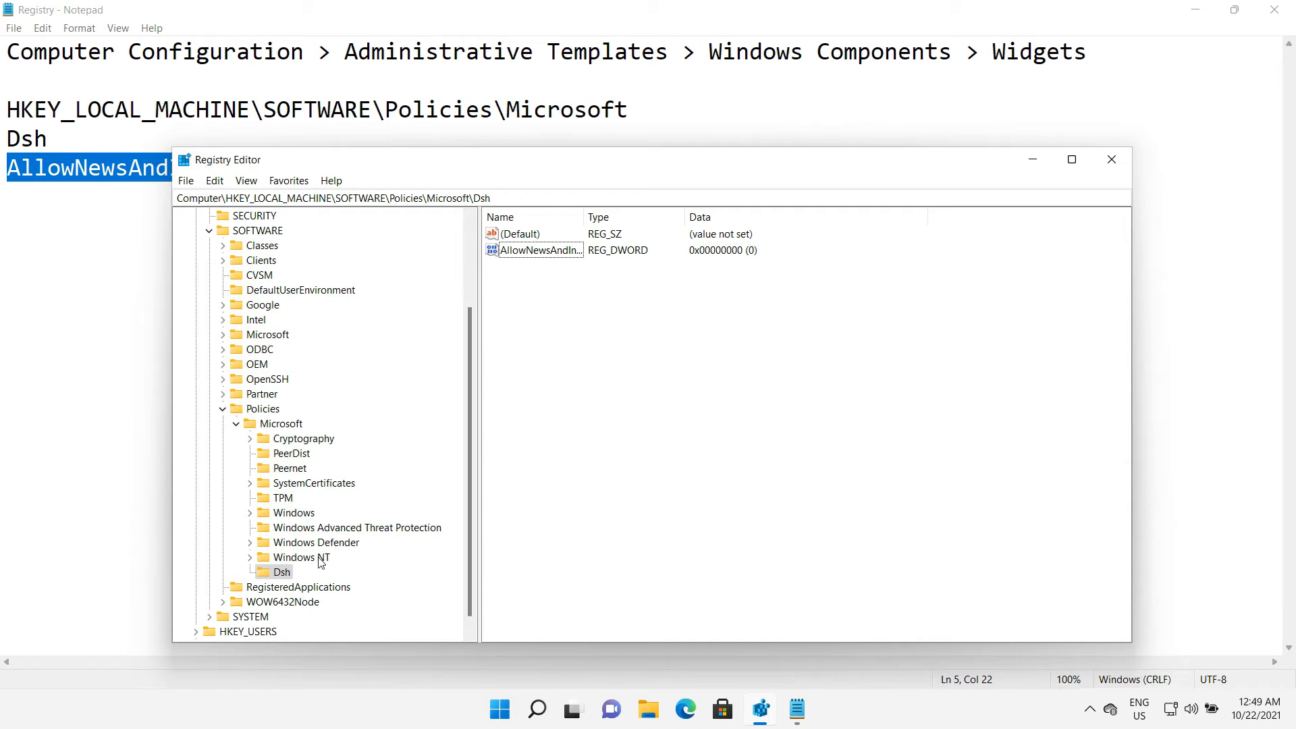
Delete the Dsh key, check the widgets board, then start Windows Search.
right_click(282, 572)
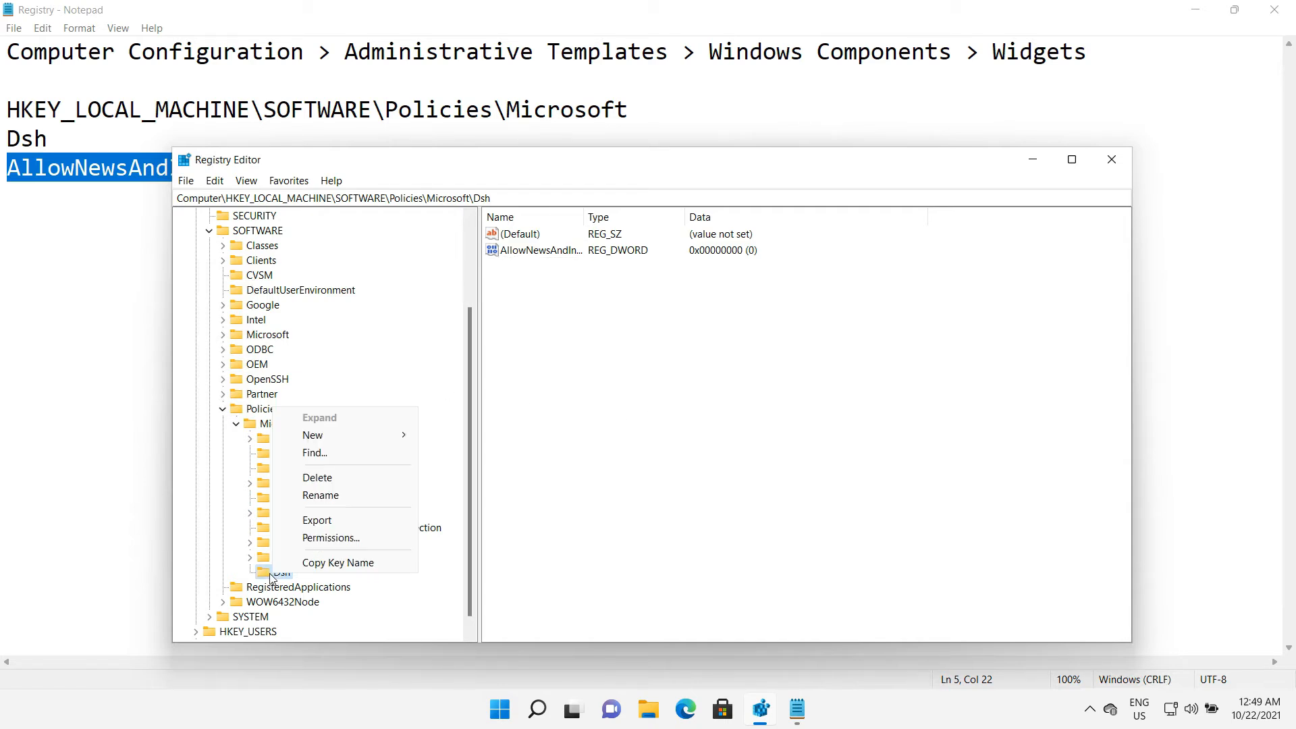
mouse_move(317, 477)
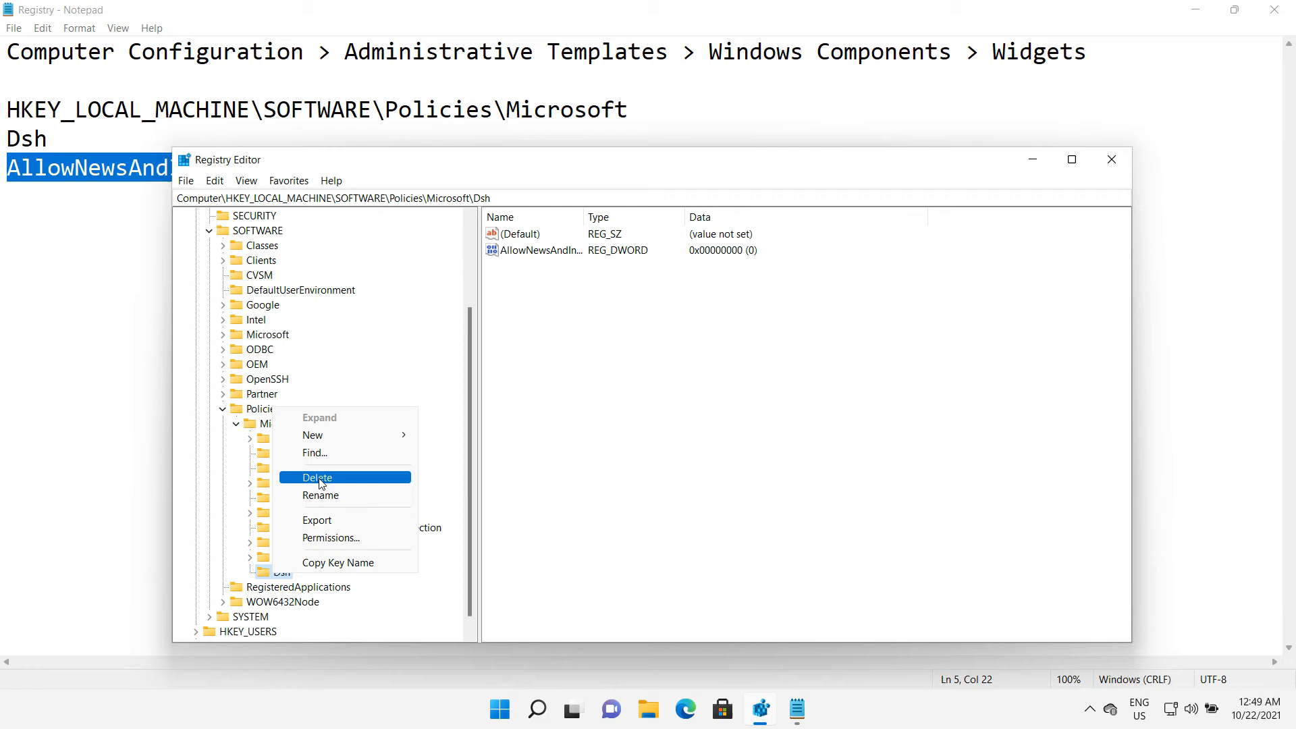
click(316, 478)
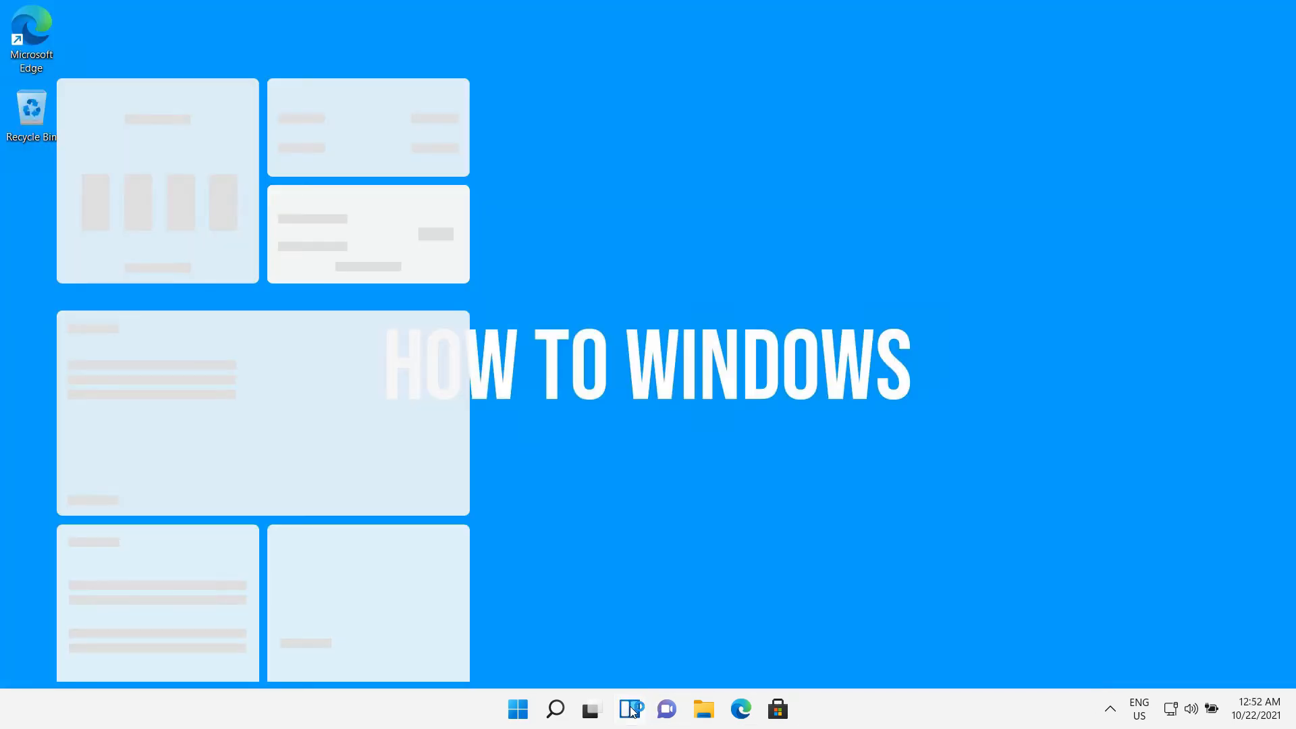
click(629, 709)
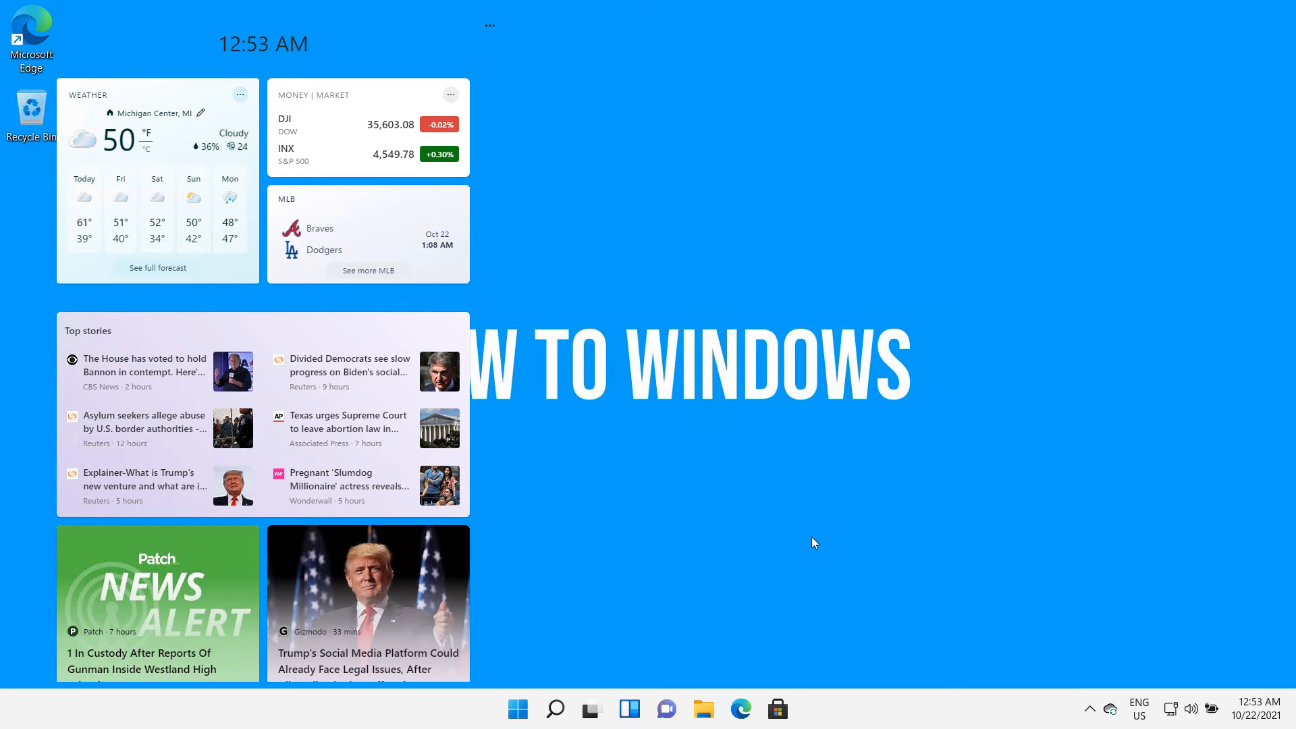
click(537, 708)
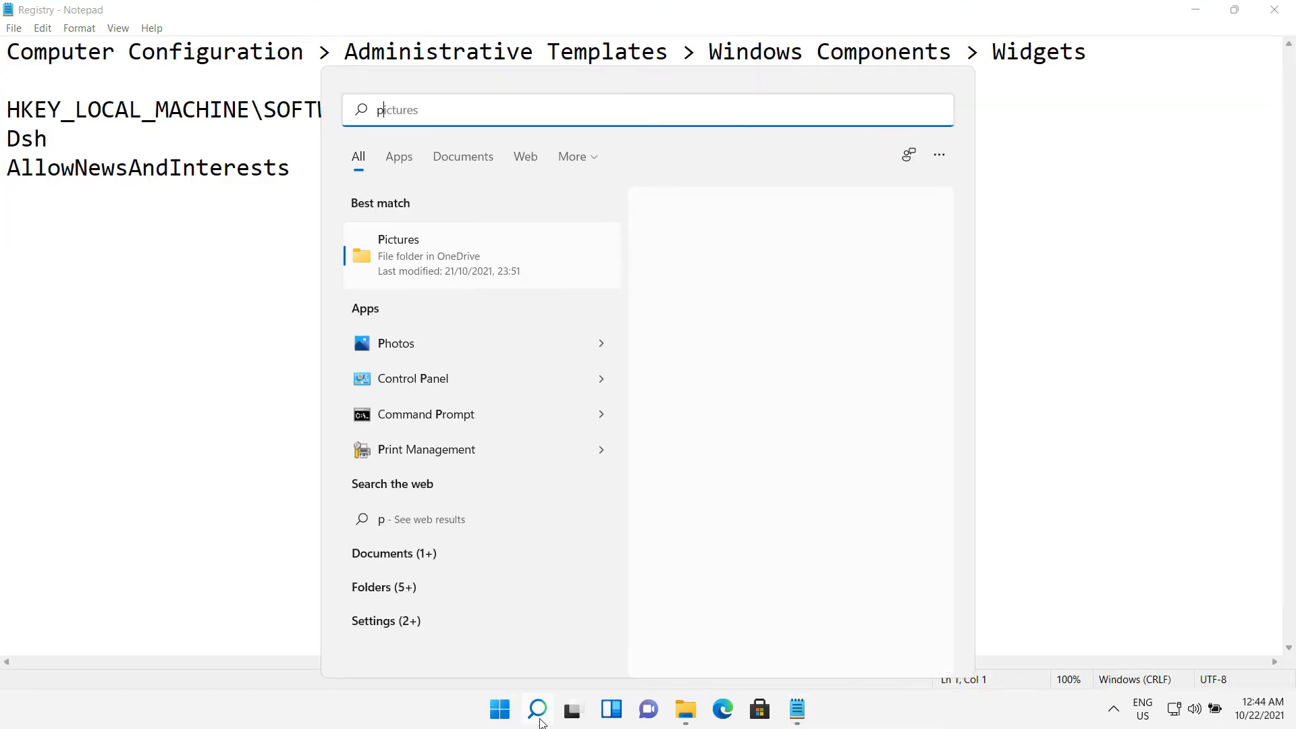
Search 'gpe' and launch the Edit group policy result.
text(gpedit)
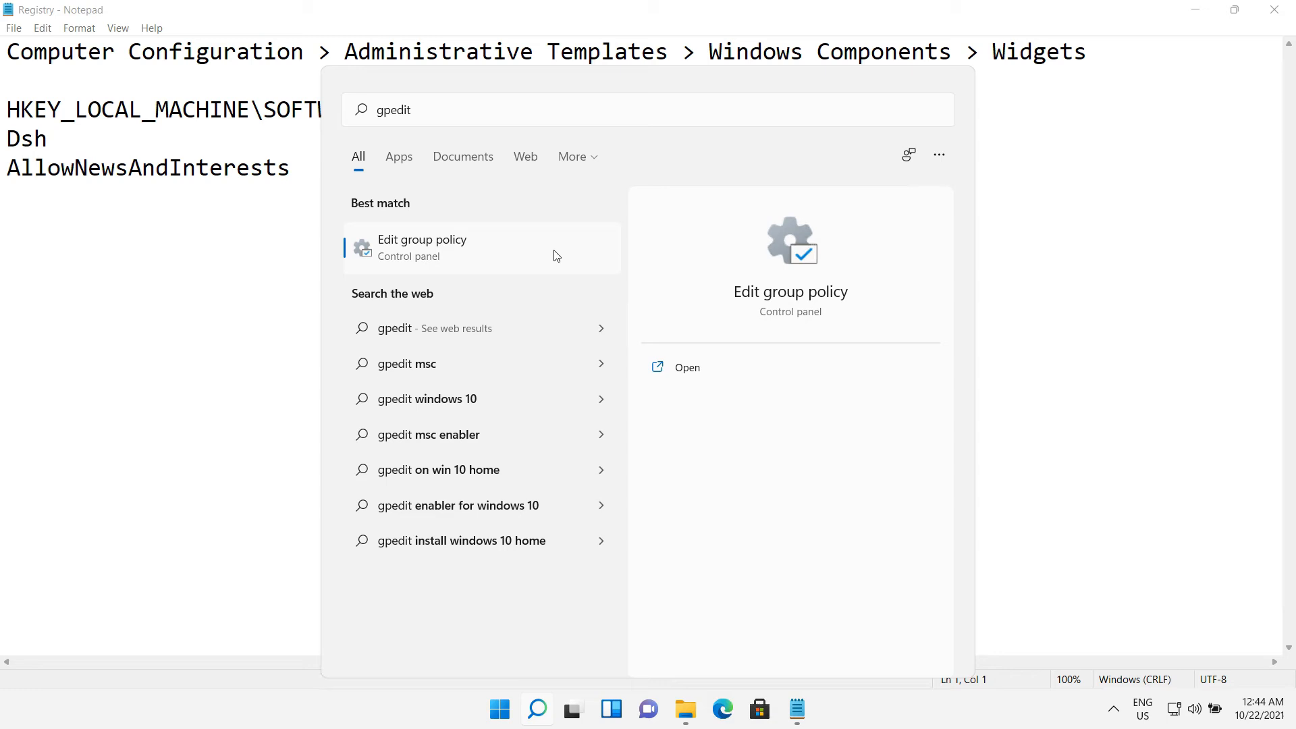
click(421, 247)
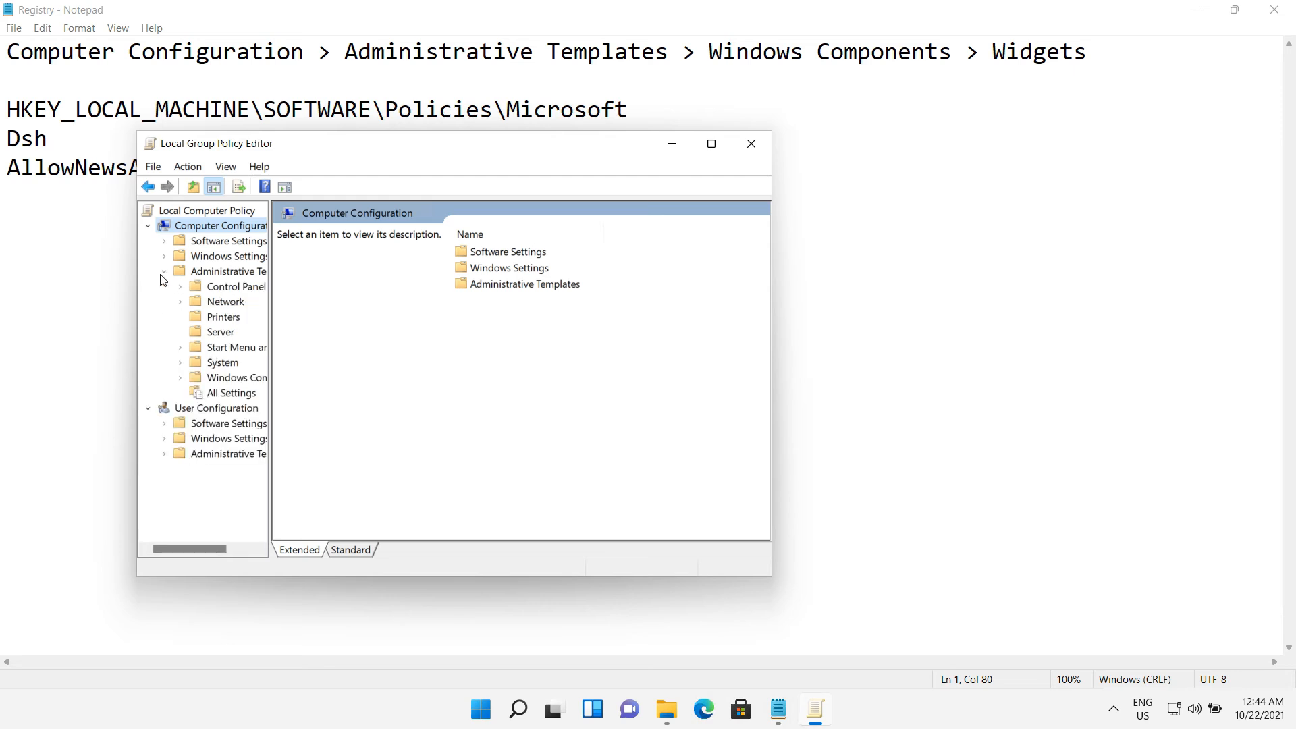
Browse Administrative Templates to the Widgets folder and open the Allow widgets policy.
click(162, 271)
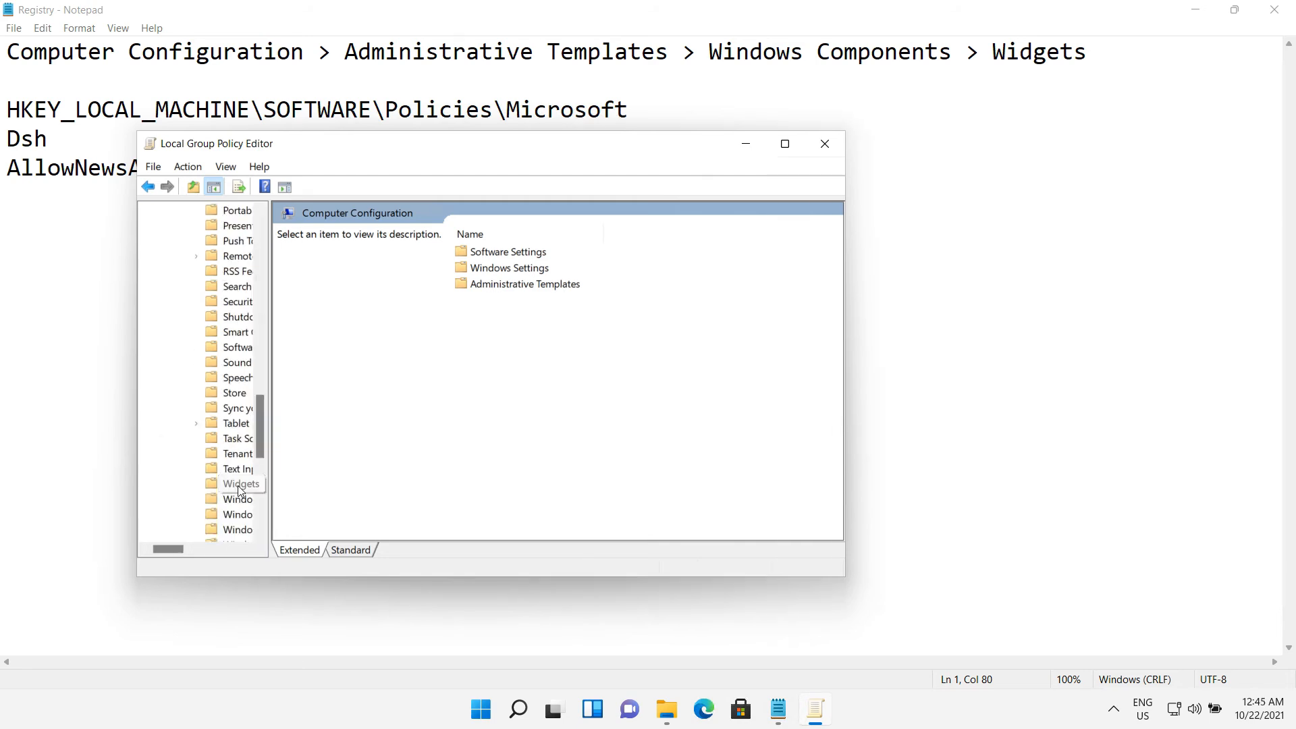
click(240, 483)
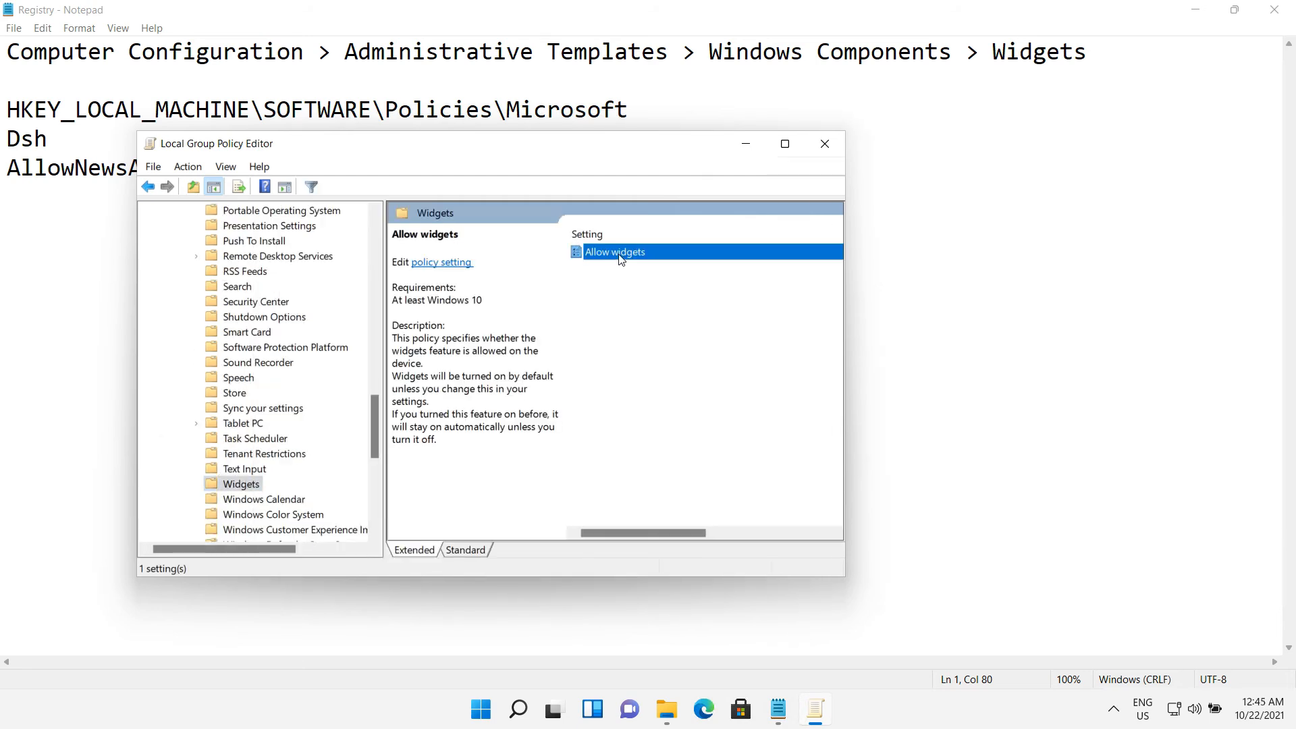
double_click(614, 251)
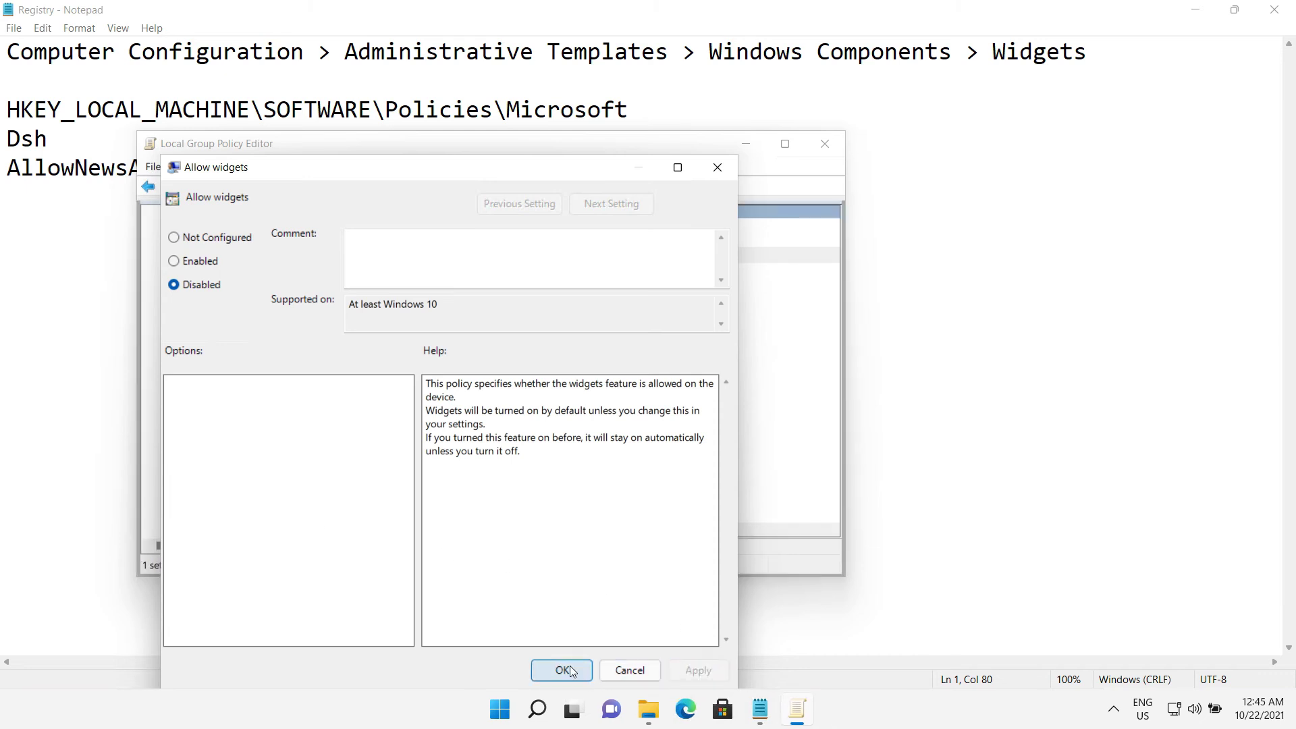
Set Allow widgets to Disabled, revert it to Not Configured, and check the widgets board.
click(561, 670)
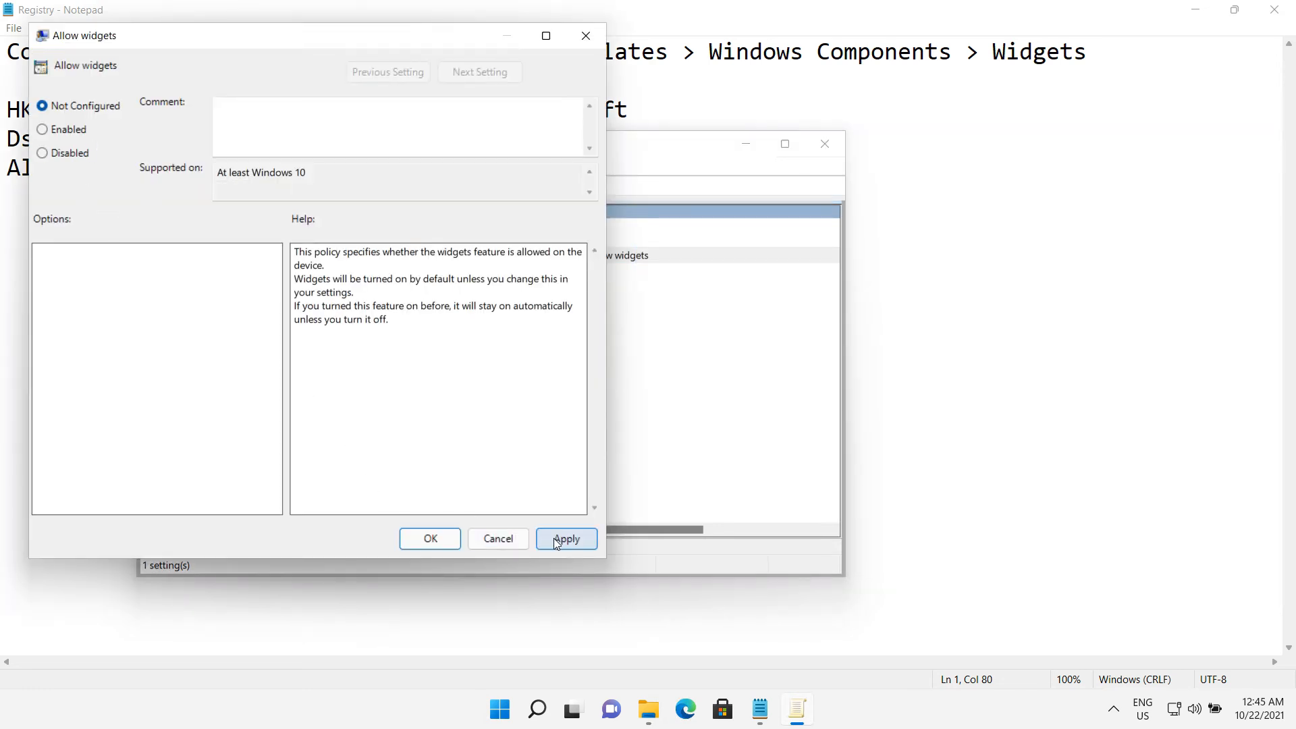
click(497, 538)
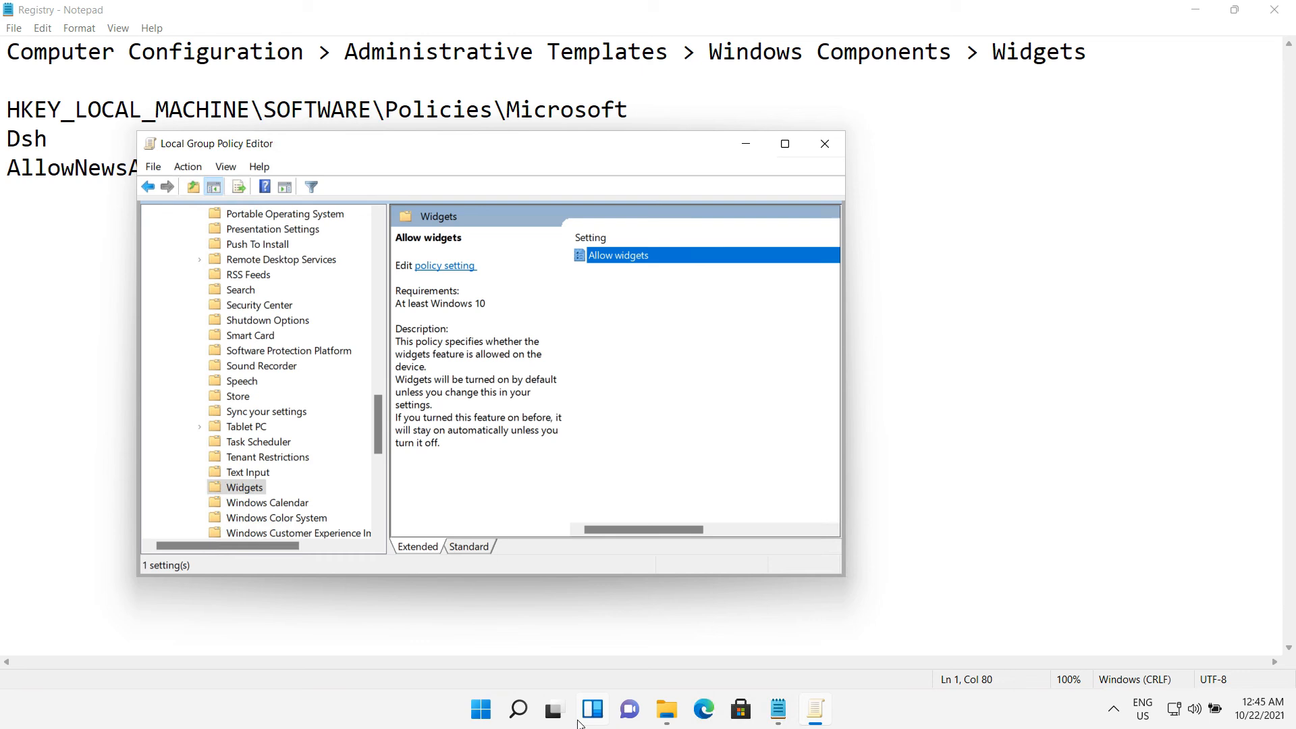
click(591, 709)
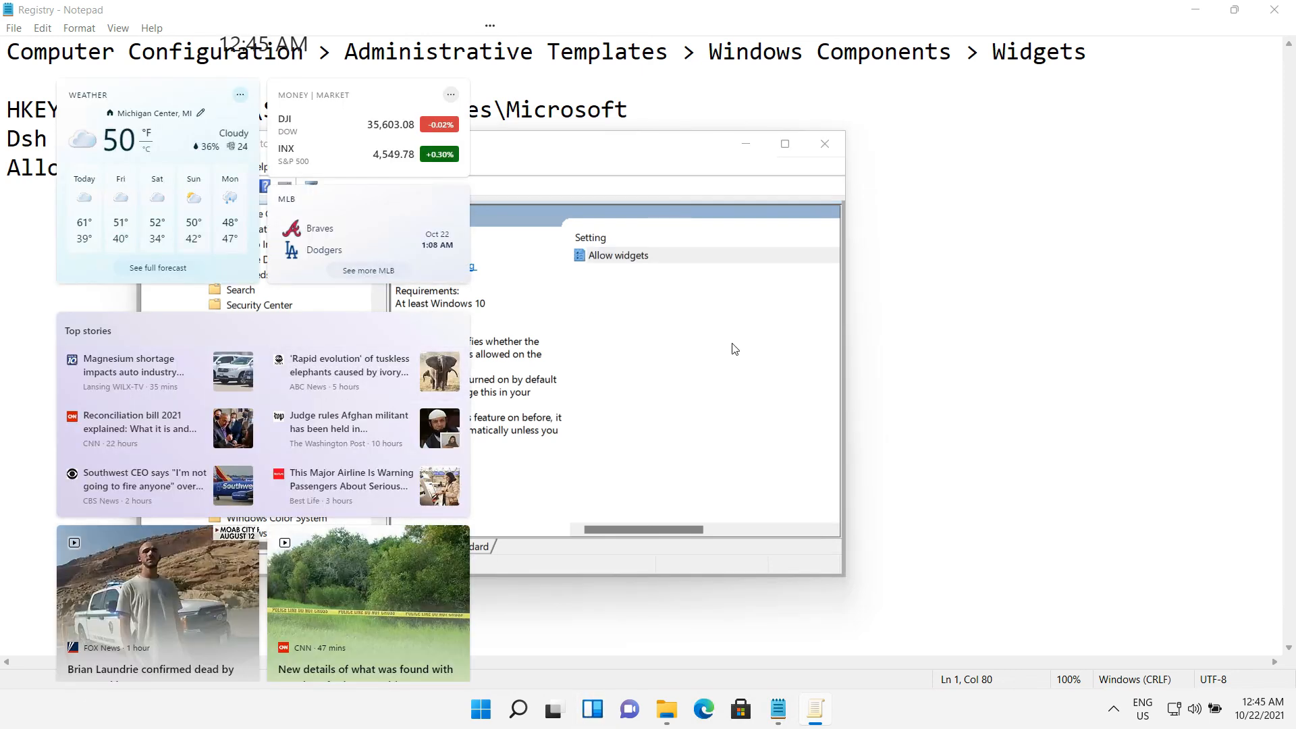